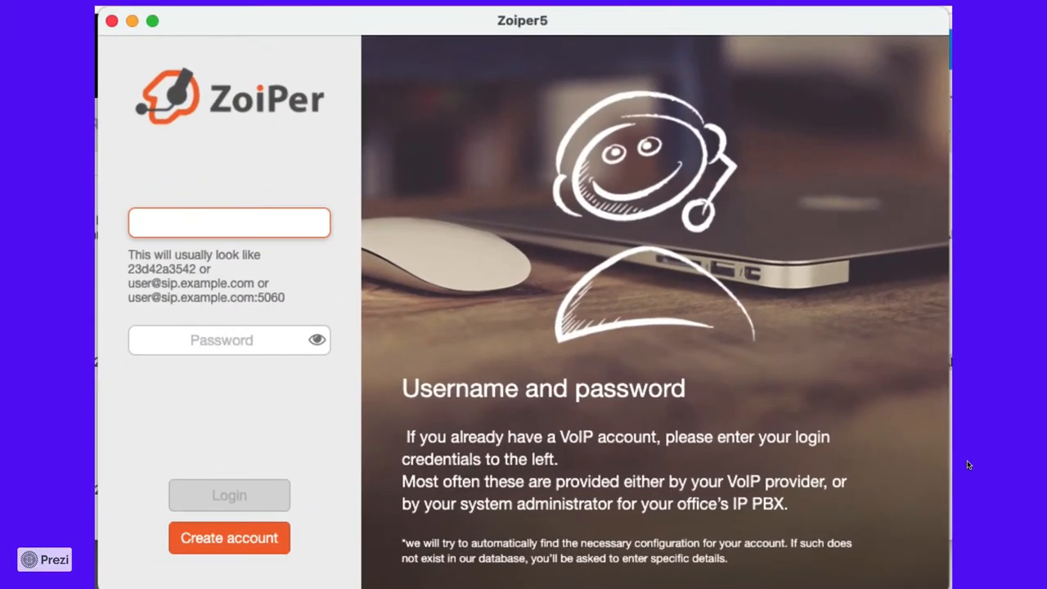
{"action": "mouse_move", "coordinate": [906, 451]}
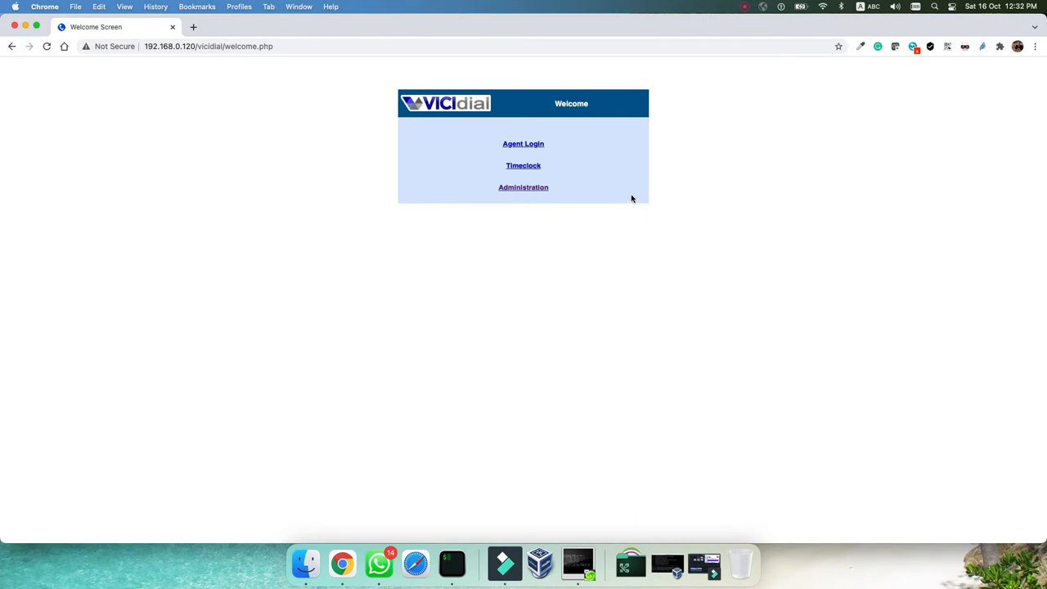
{"action": "mouse_move", "coordinate": [522, 188]}
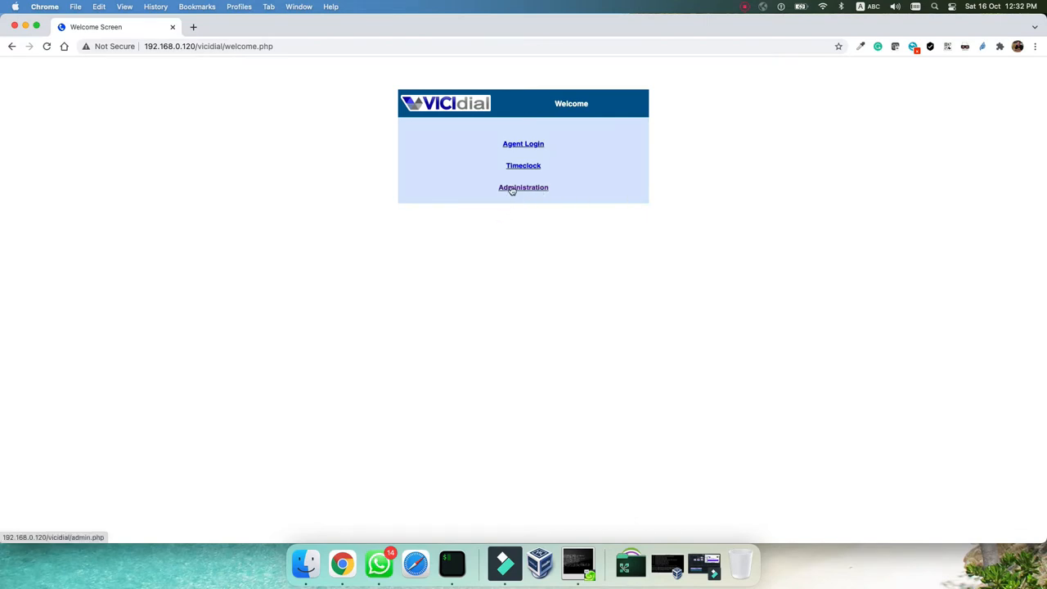
{"action": "left_click", "coordinate": [522, 187]}
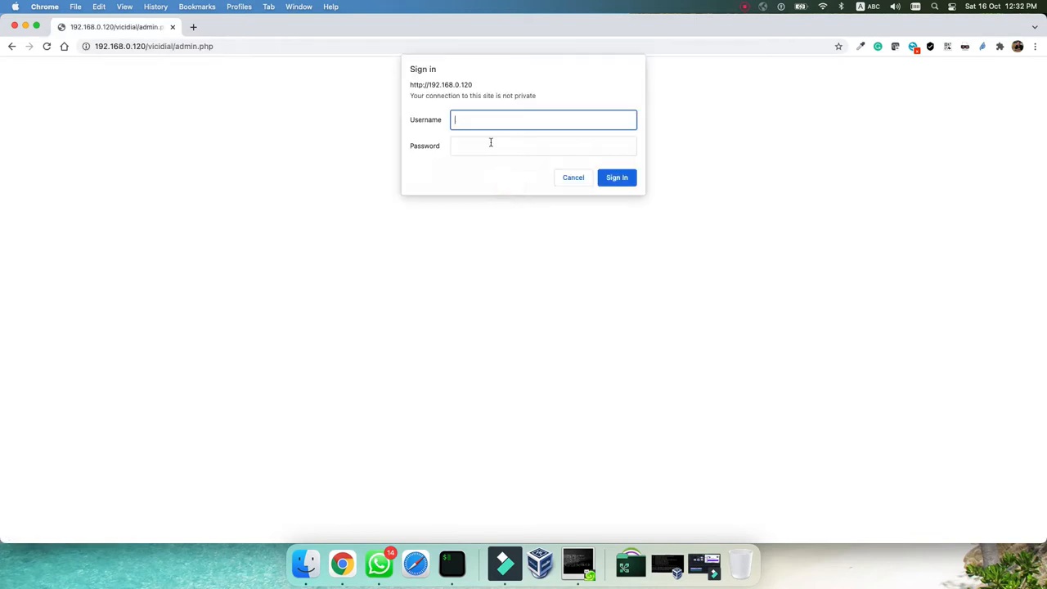
{"action": "type", "text": "6666"}
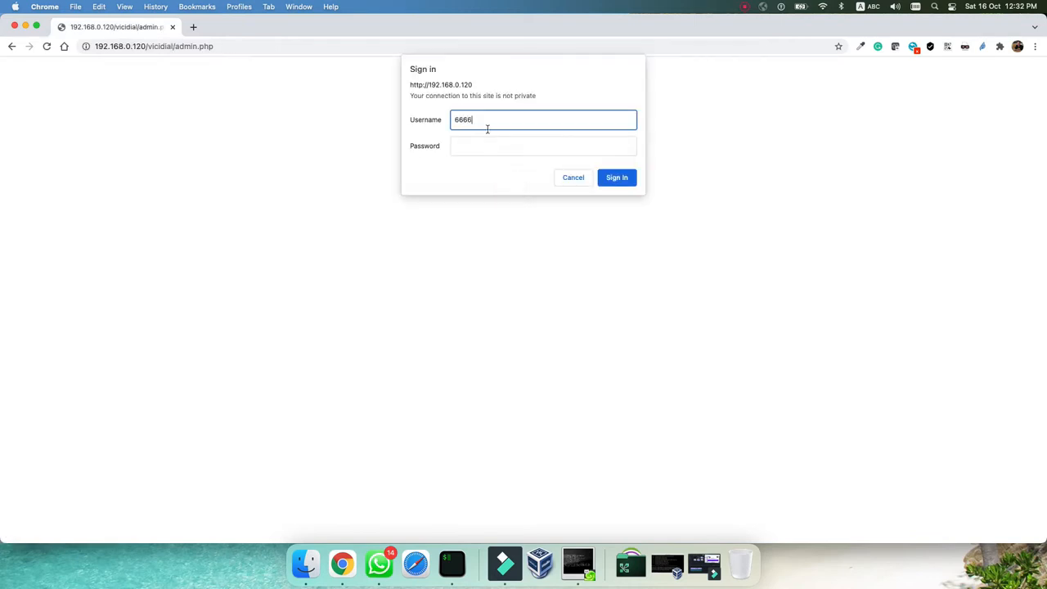
{"action": "right_click", "coordinate": [543, 145]}
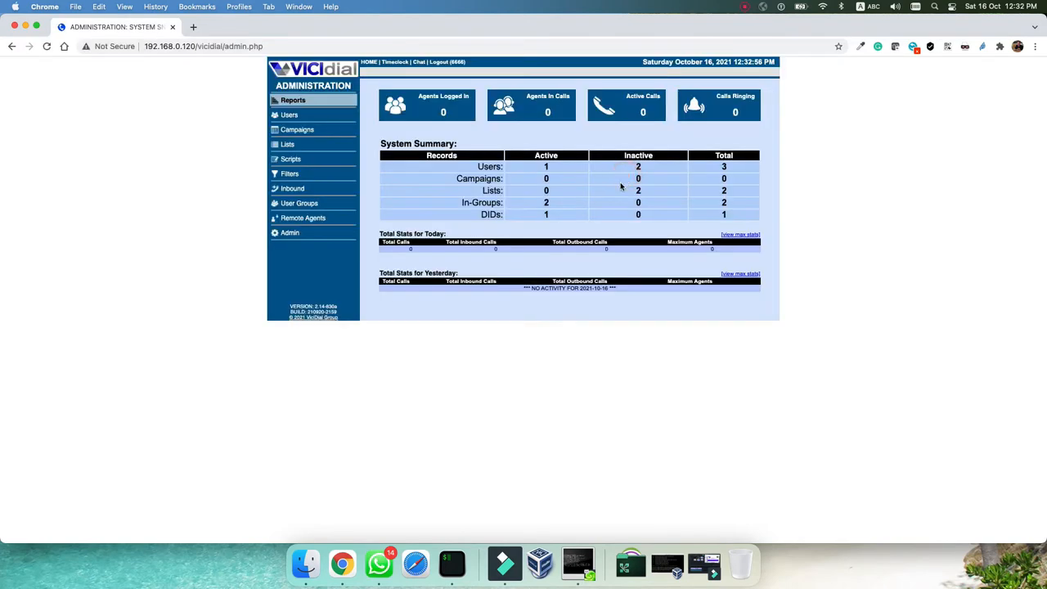
{"action": "mouse_move", "coordinate": [527, 93]}
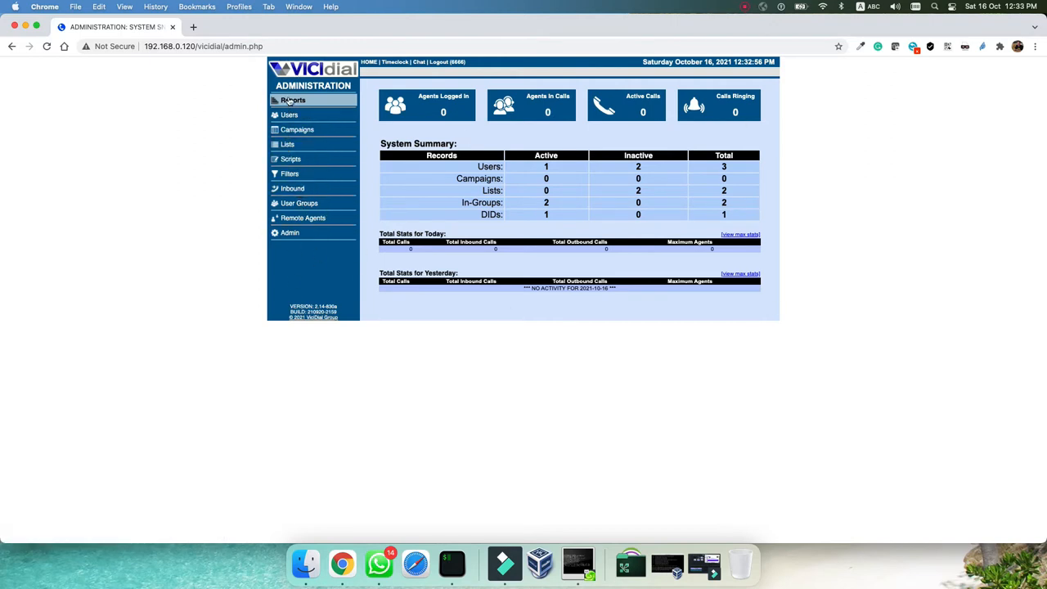
{"action": "left_click", "coordinate": [293, 100]}
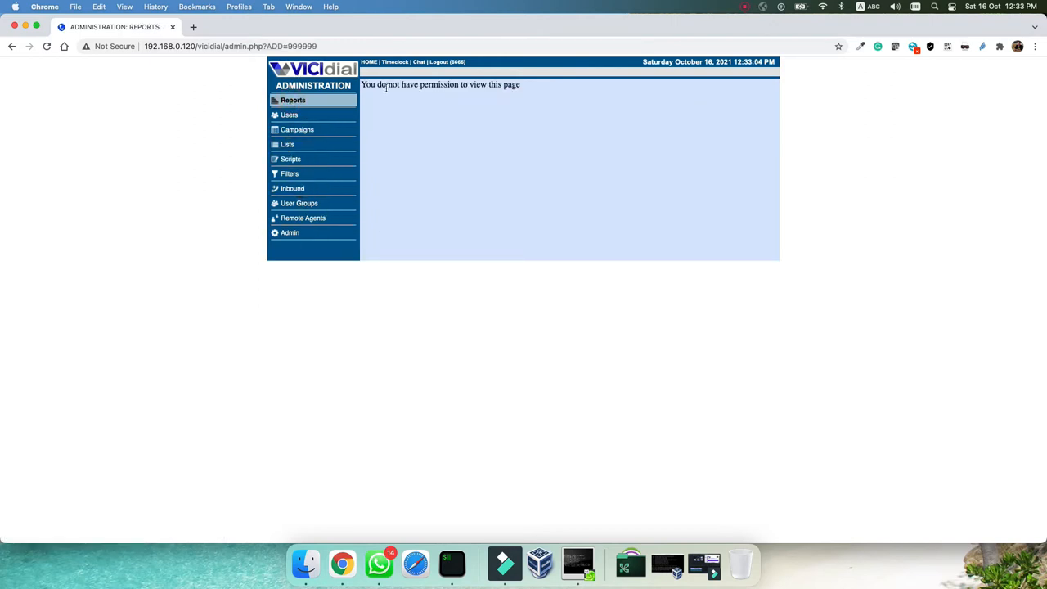
{"action": "mouse_move", "coordinate": [300, 203]}
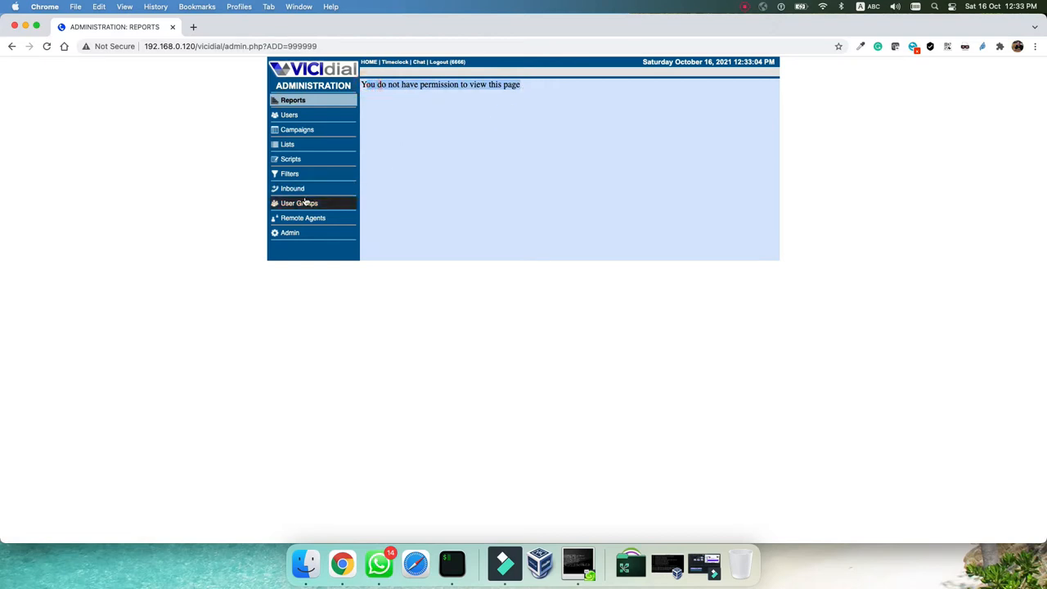
{"action": "left_click", "coordinate": [300, 202]}
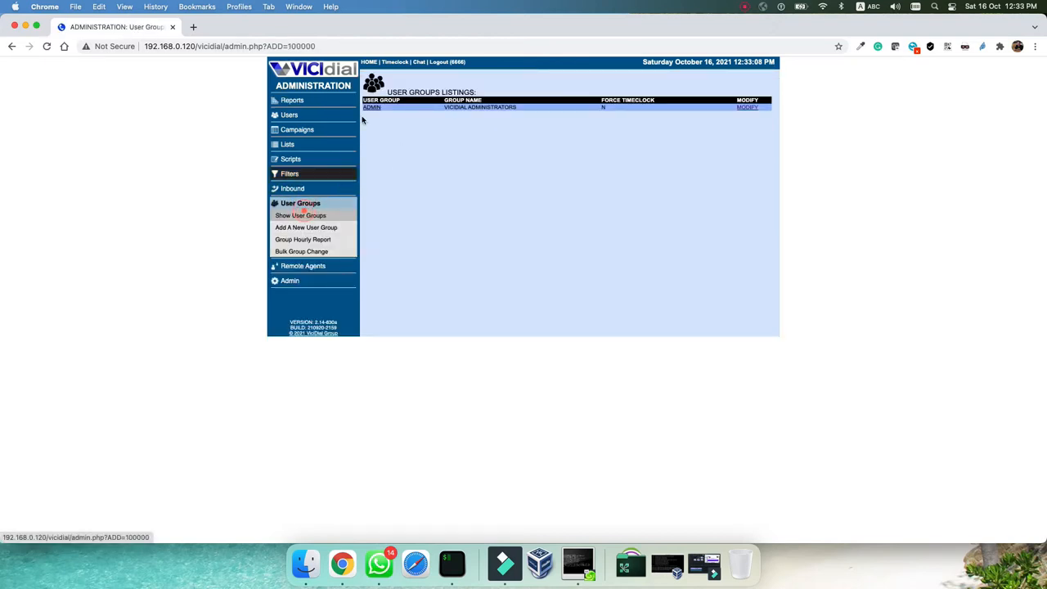
{"action": "left_click", "coordinate": [747, 107]}
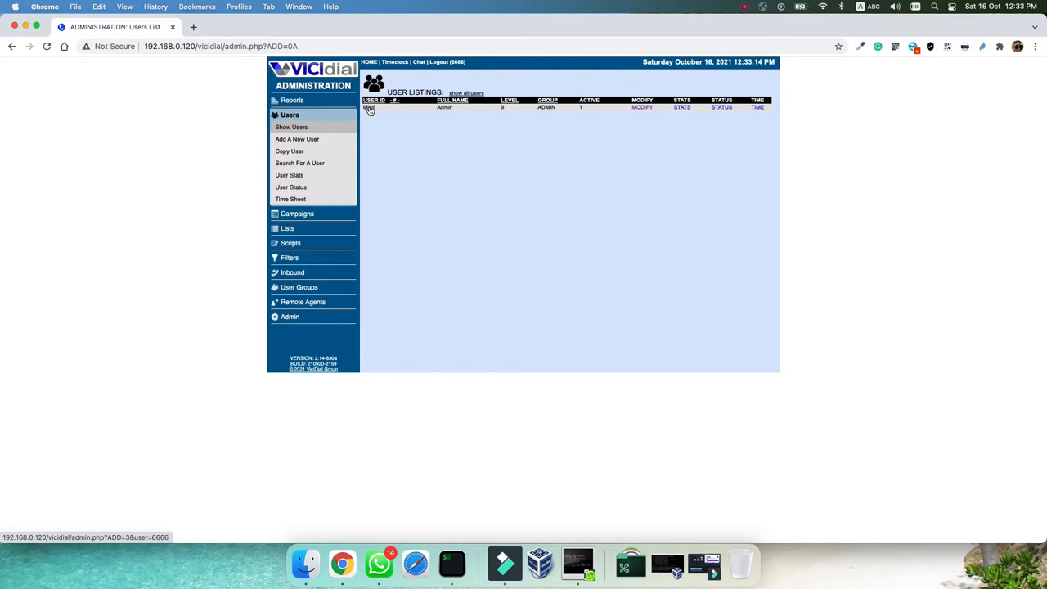
Open user 6666 and enable View Reports, Modify Leads, Download Lists and other admin permissions.
{"action": "left_click", "coordinate": [368, 107]}
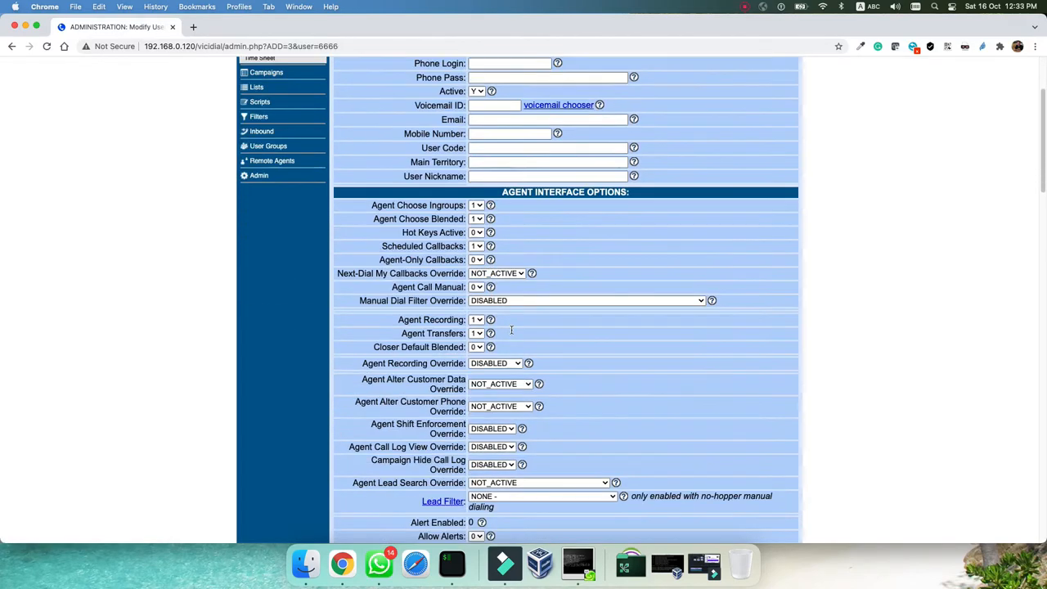
{"action": "scroll", "scroll_direction": "down", "scroll_amount": 3}
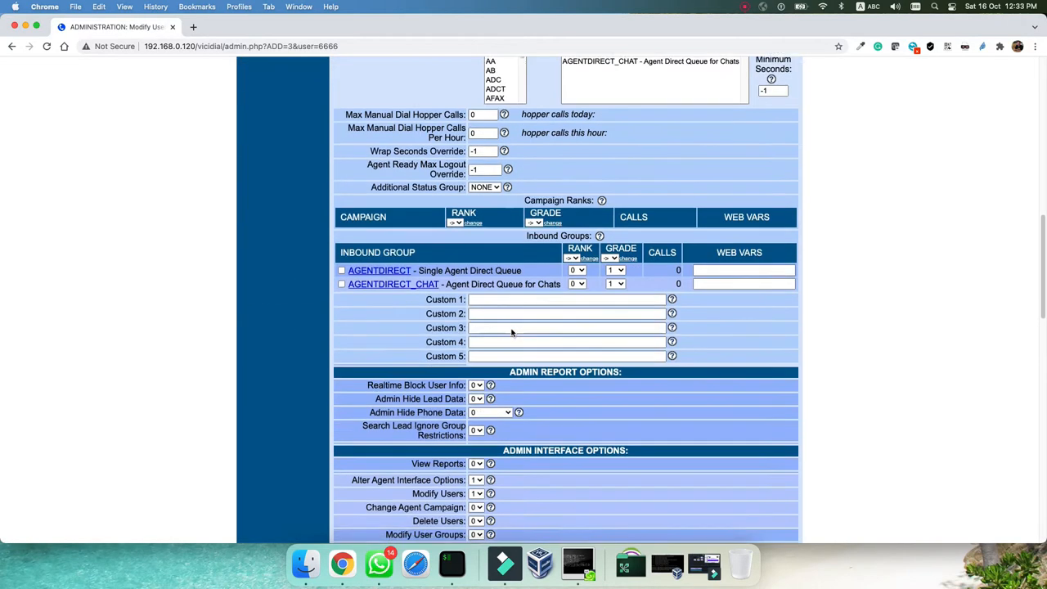
{"action": "scroll", "scroll_direction": "down", "scroll_amount": 3}
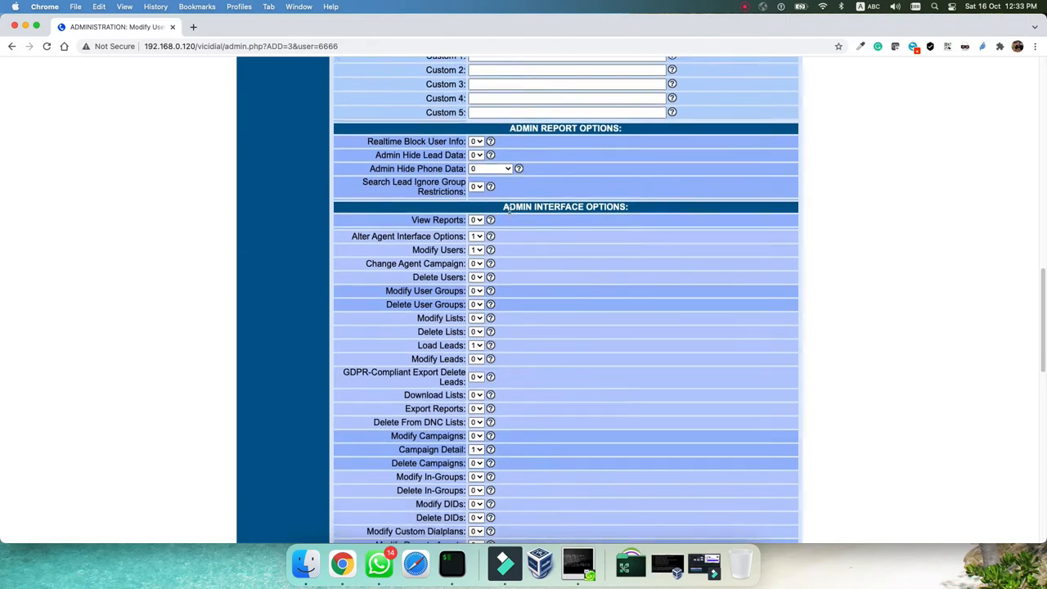
{"action": "scroll", "scroll_direction": "down", "scroll_amount": 3}
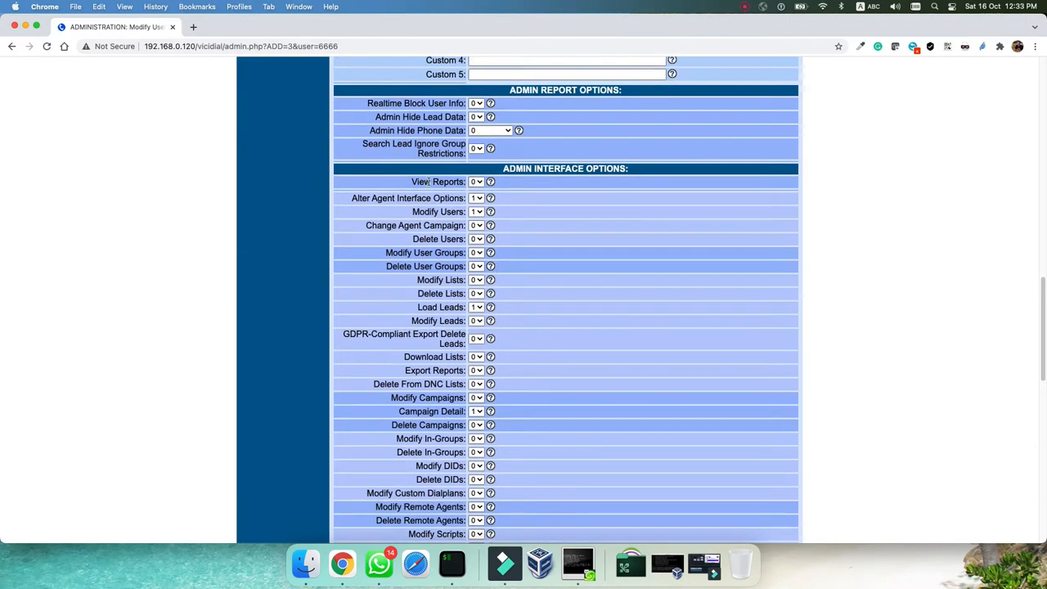
{"action": "left_click", "coordinate": [476, 180]}
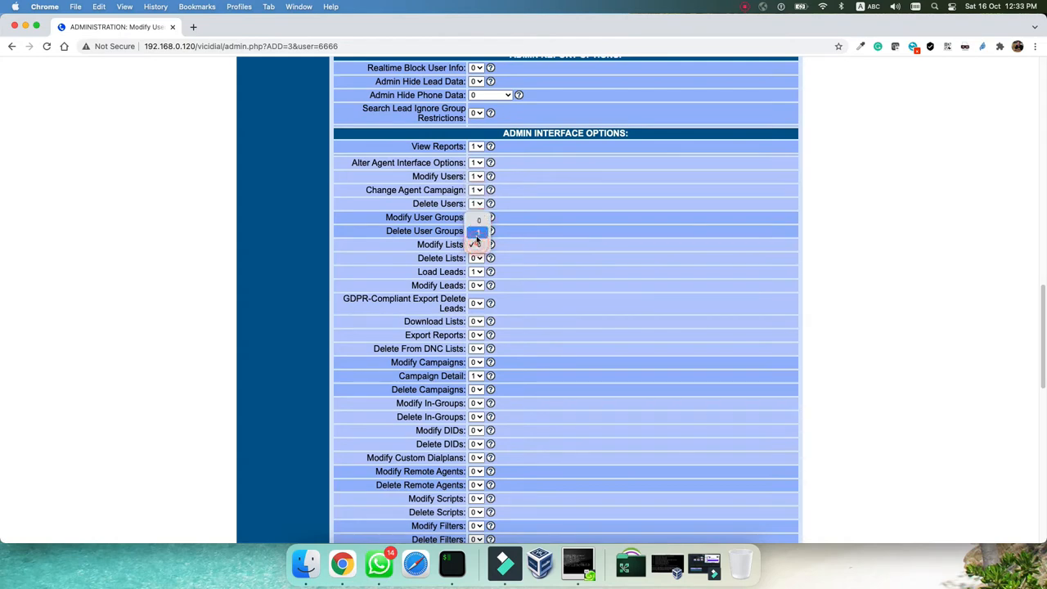
{"action": "scroll", "scroll_direction": "down", "scroll_amount": 3}
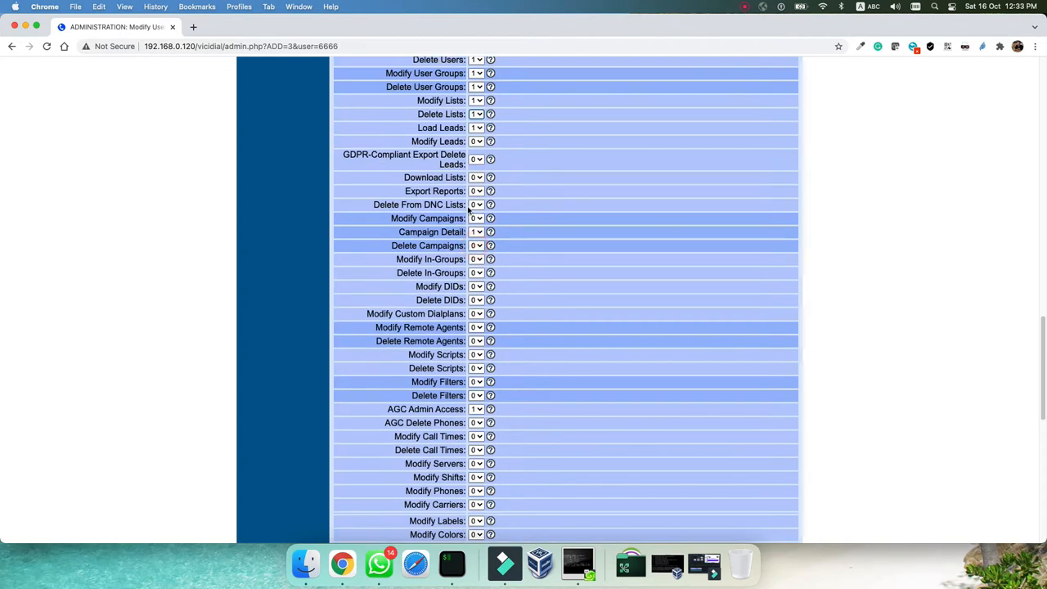
{"action": "left_click", "coordinate": [476, 140]}
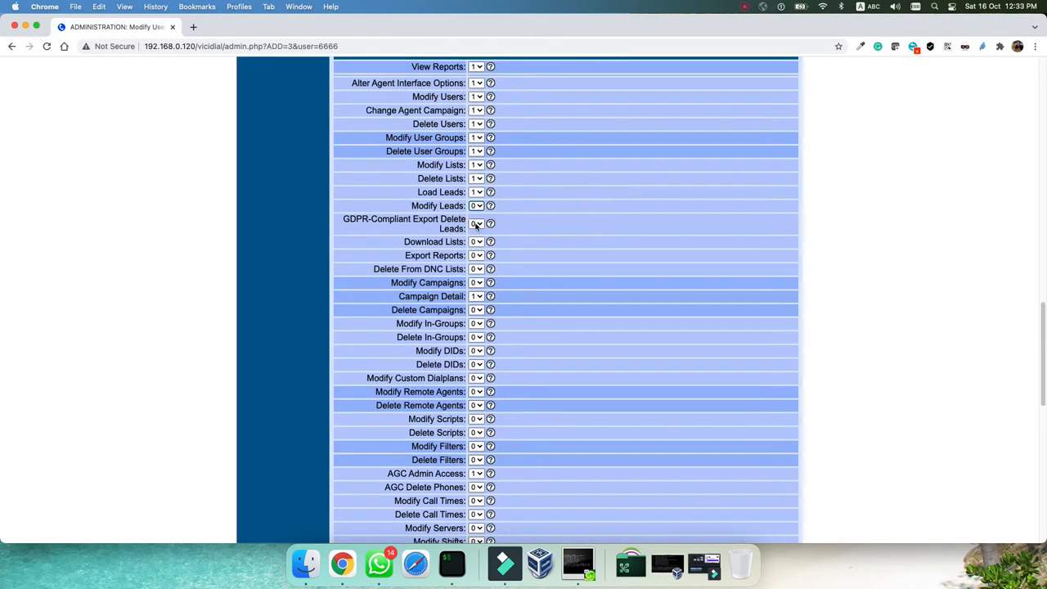
{"action": "left_click", "coordinate": [476, 205]}
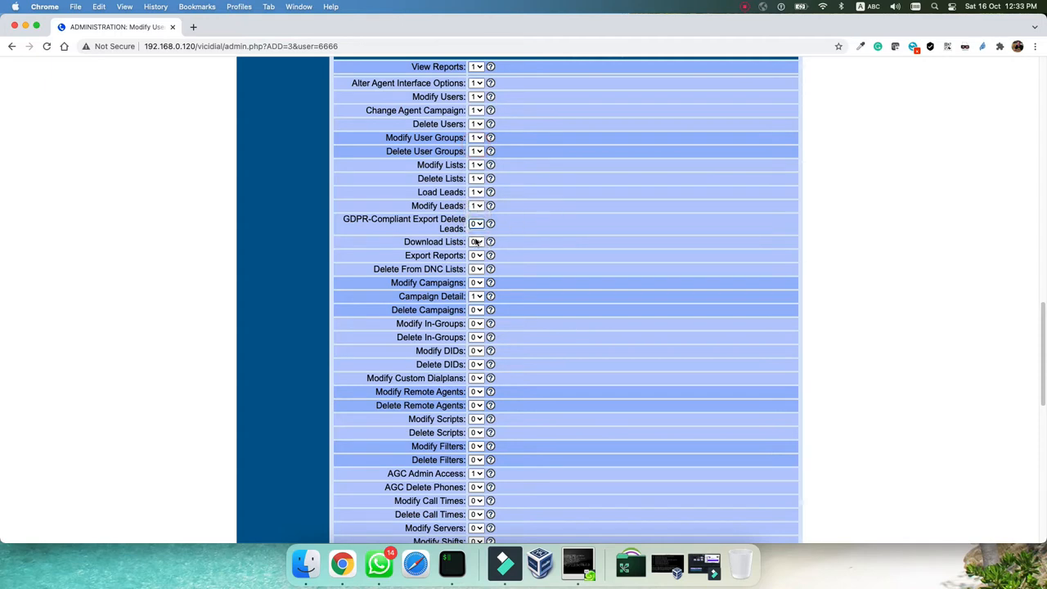
{"action": "left_click", "coordinate": [476, 241]}
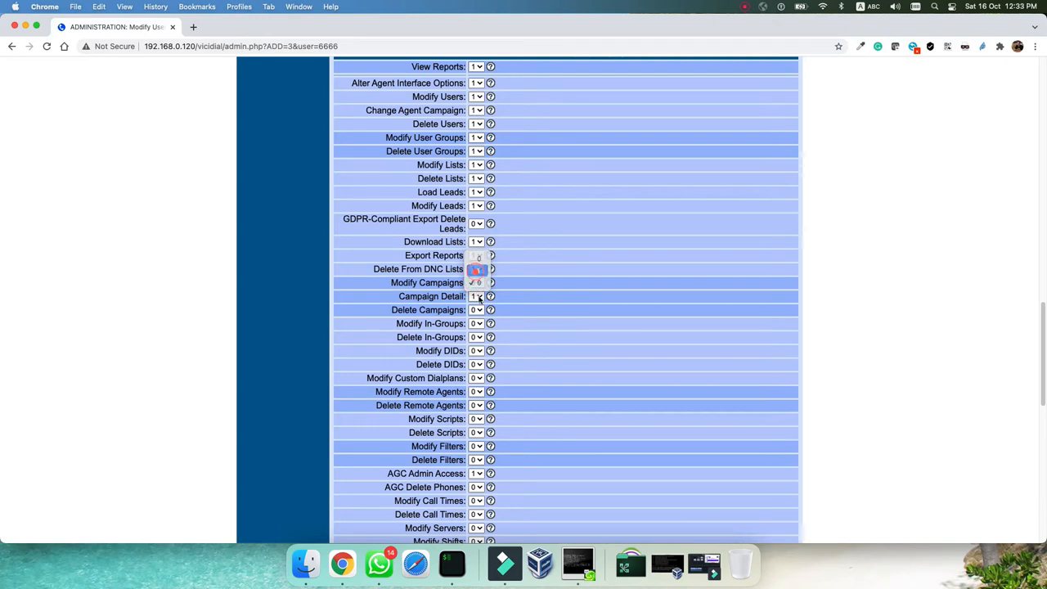
{"action": "scroll", "scroll_direction": "down", "scroll_amount": 3}
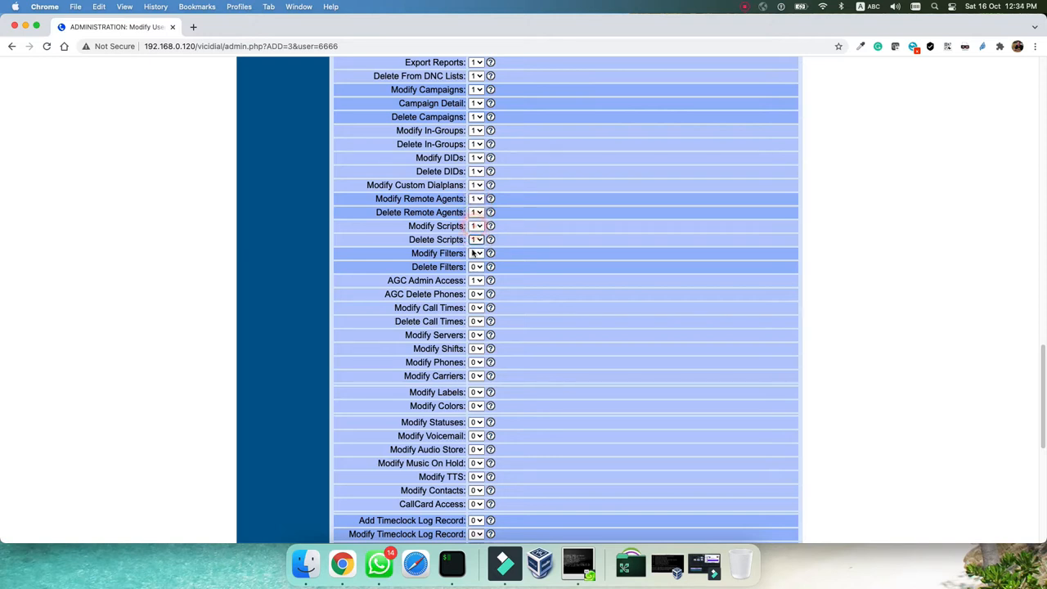
Set Modify Filters and Agent API Access to 1 for user 6666, reaching SUBMIT.
{"action": "left_click", "coordinate": [476, 252]}
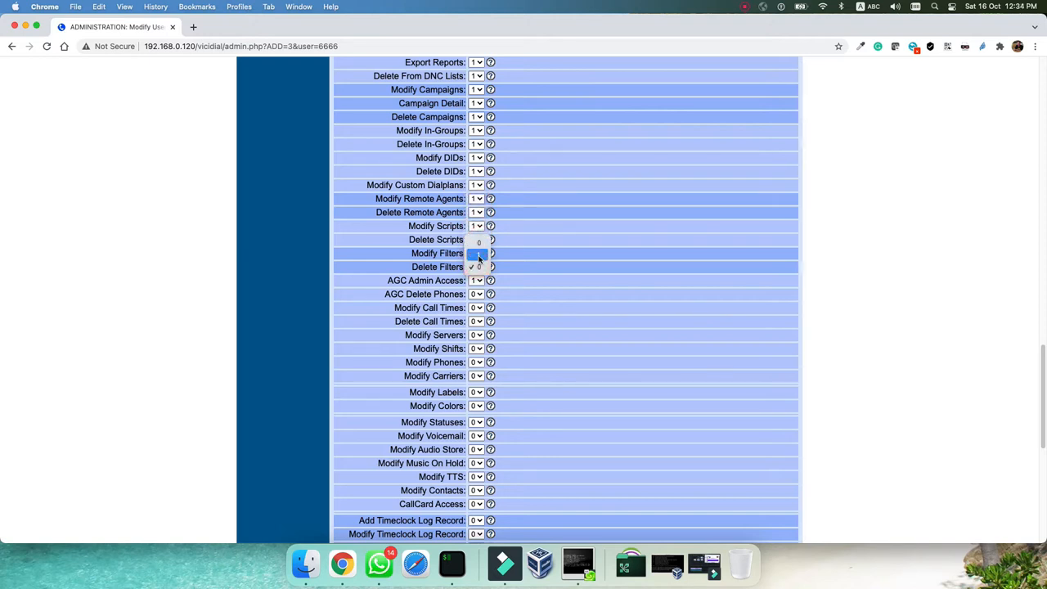
{"action": "scroll", "scroll_direction": "down", "scroll_amount": 3}
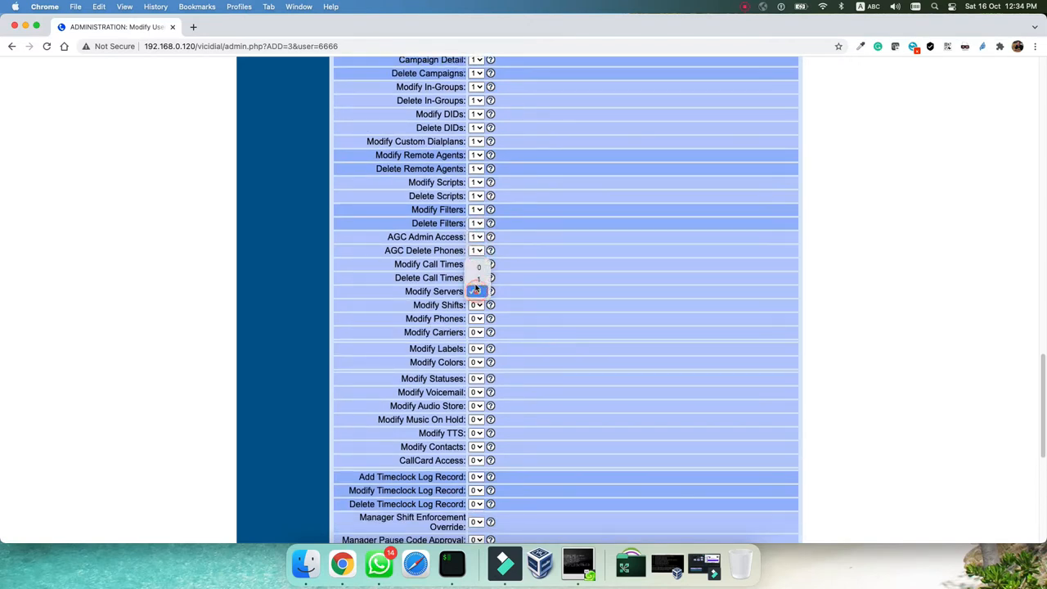
{"action": "scroll", "scroll_direction": "down", "scroll_amount": 3}
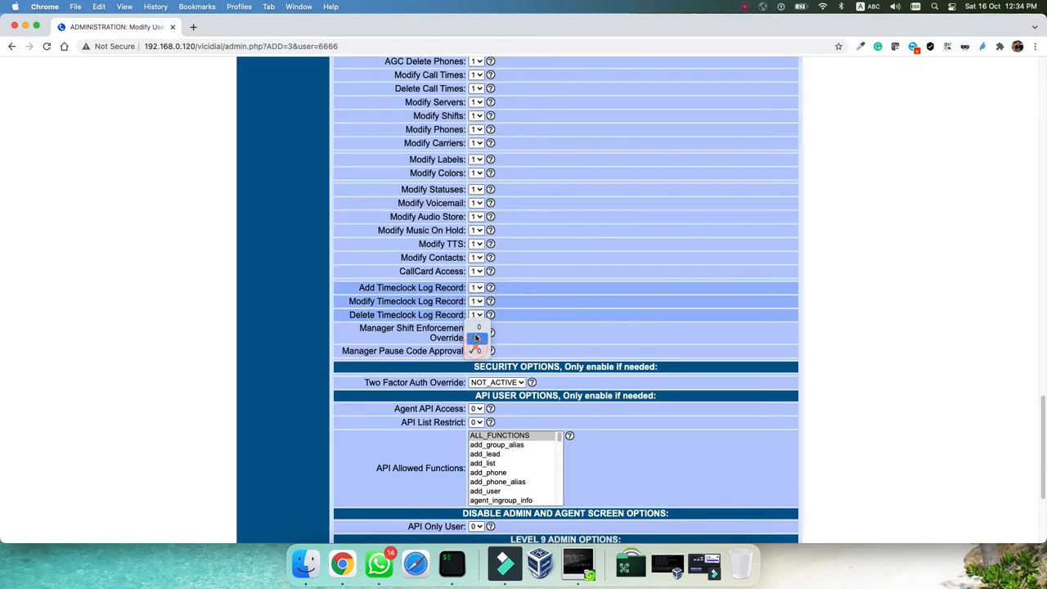
{"action": "scroll", "scroll_direction": "down", "scroll_amount": 3}
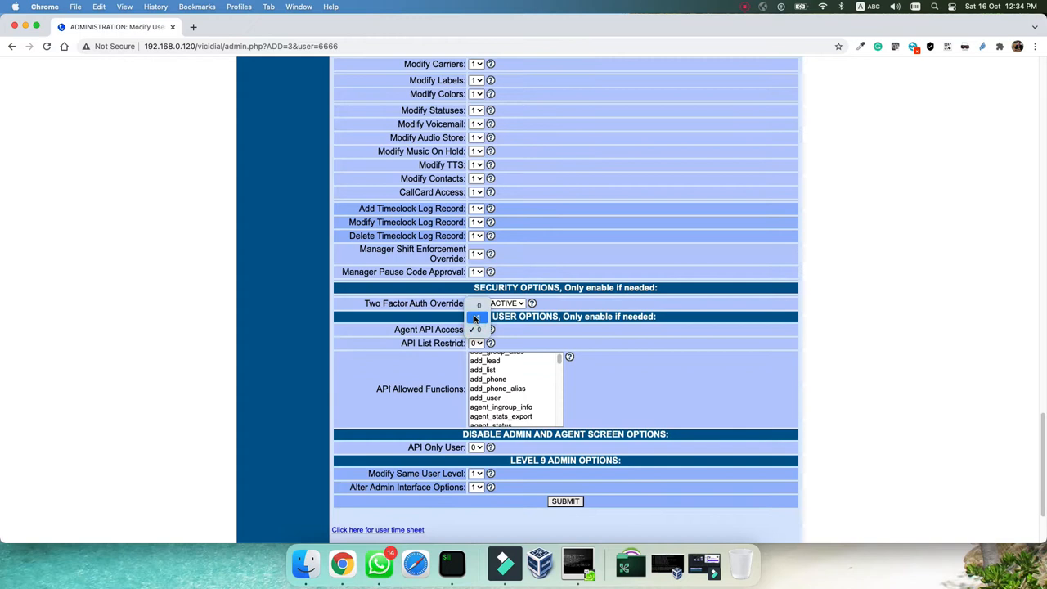
{"action": "left_click", "coordinate": [496, 302]}
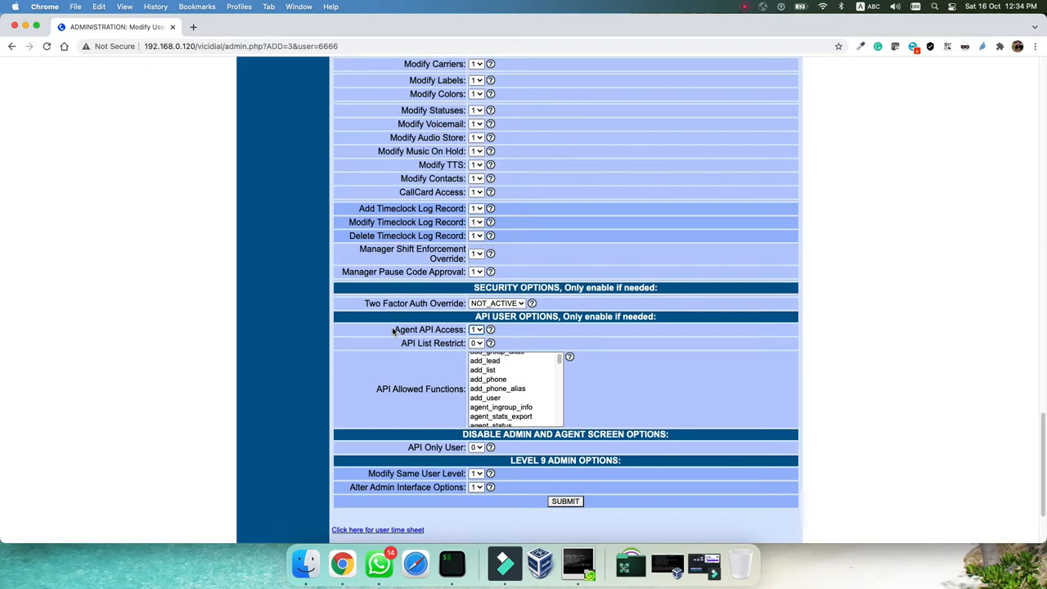
{"action": "mouse_move", "coordinate": [480, 337]}
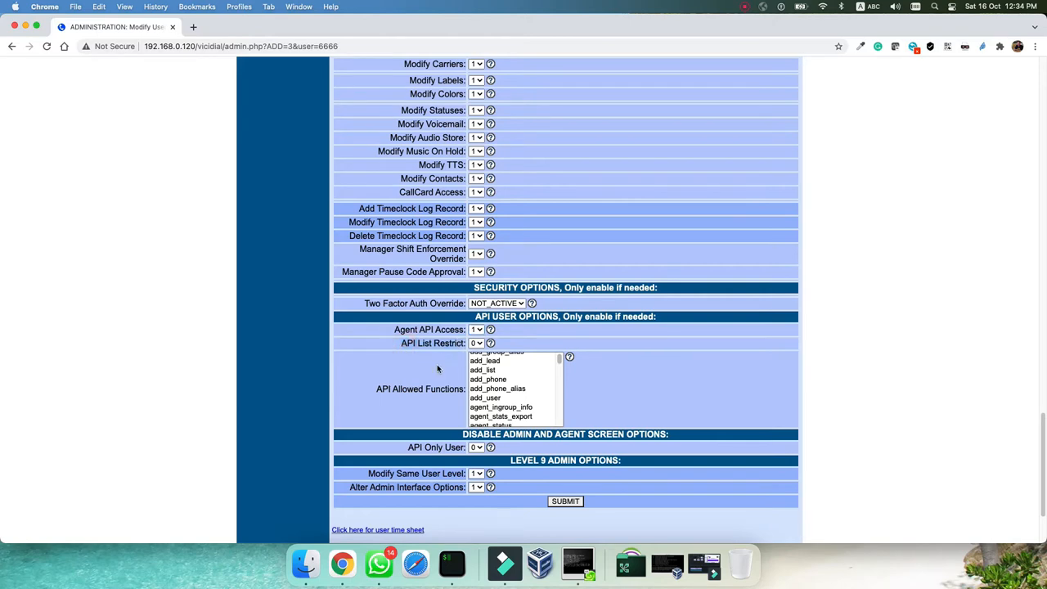
{"action": "scroll", "scroll_direction": "down", "scroll_amount": 3}
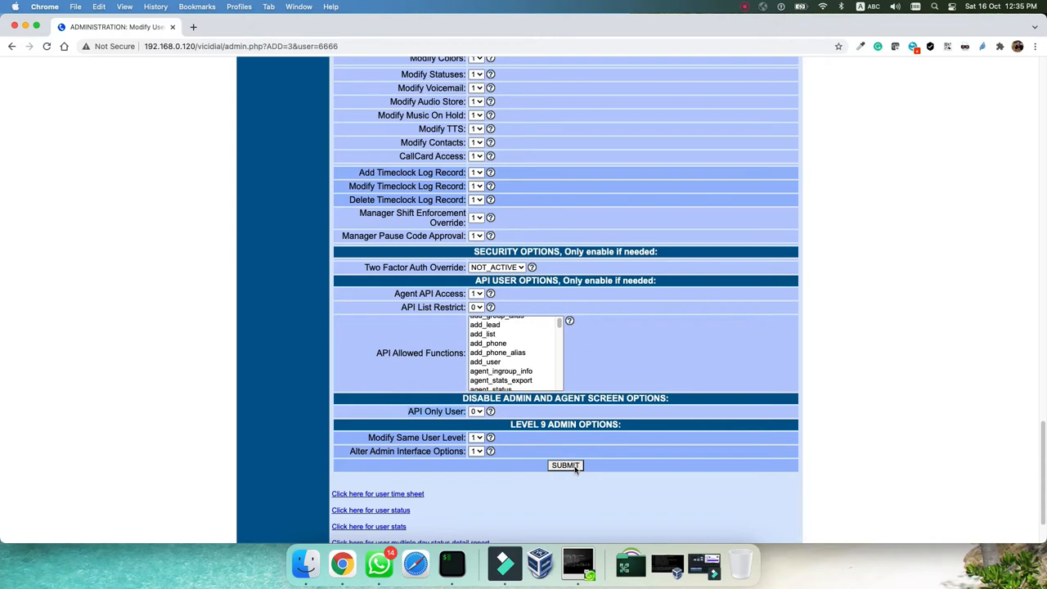
Submit user 6666's permission changes and open the ADMIN user group settings.
{"action": "left_click", "coordinate": [565, 464]}
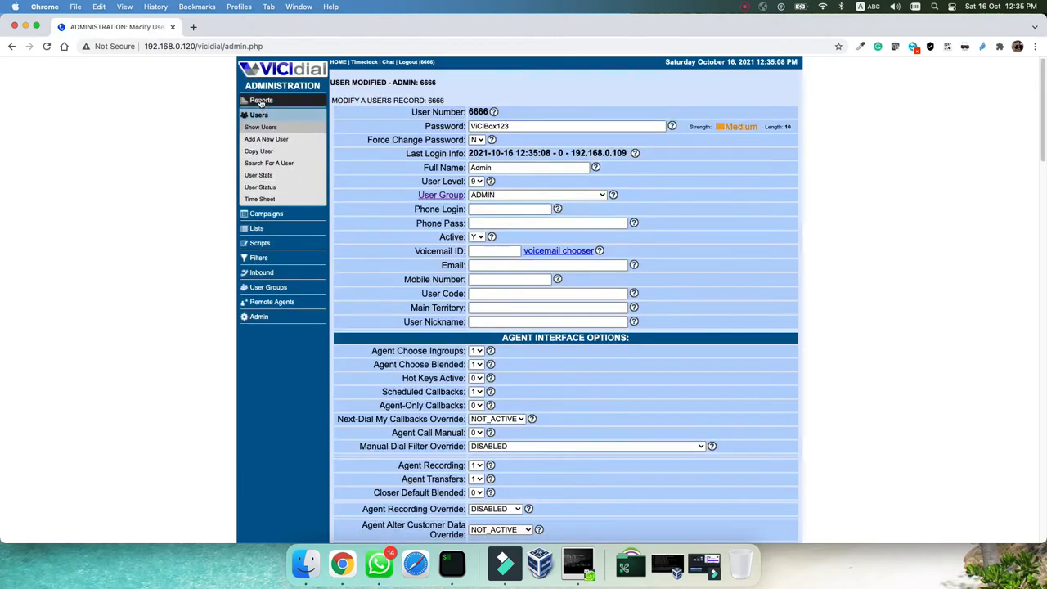
{"action": "left_click", "coordinate": [261, 100]}
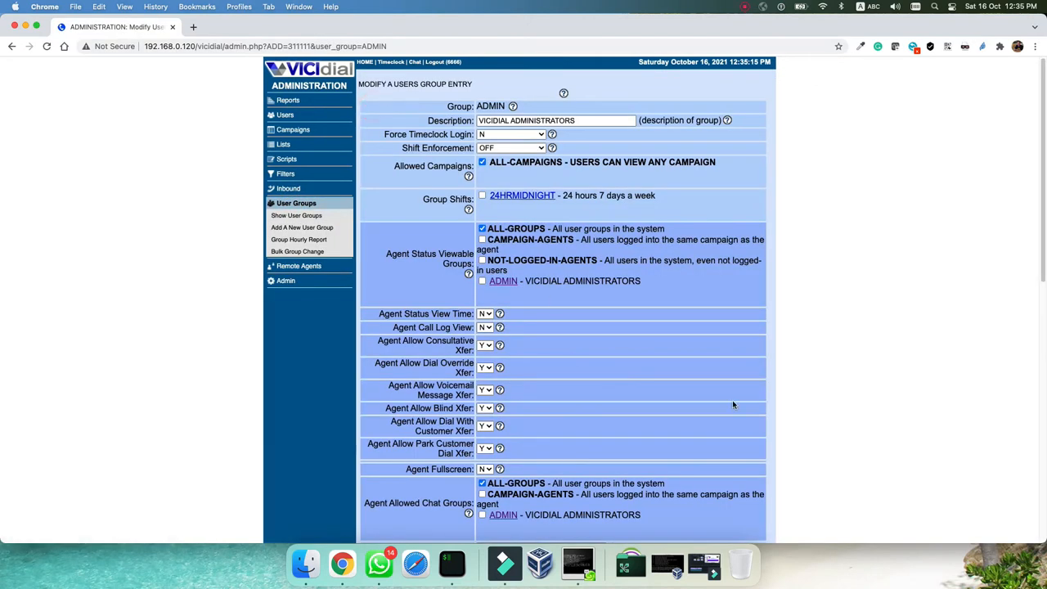
{"action": "mouse_move", "coordinate": [536, 419]}
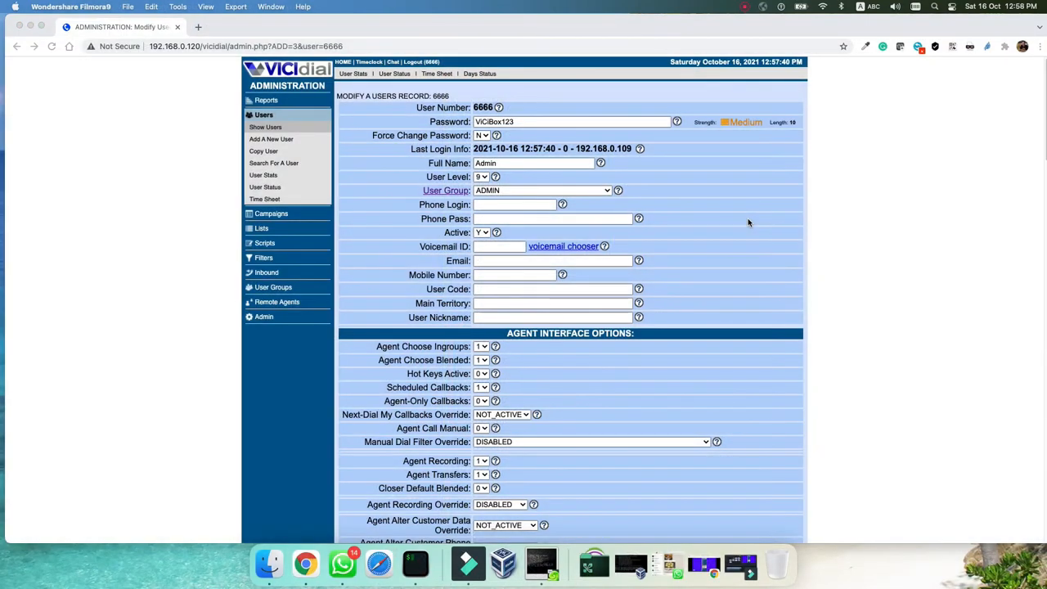
{"action": "mouse_move", "coordinate": [718, 229]}
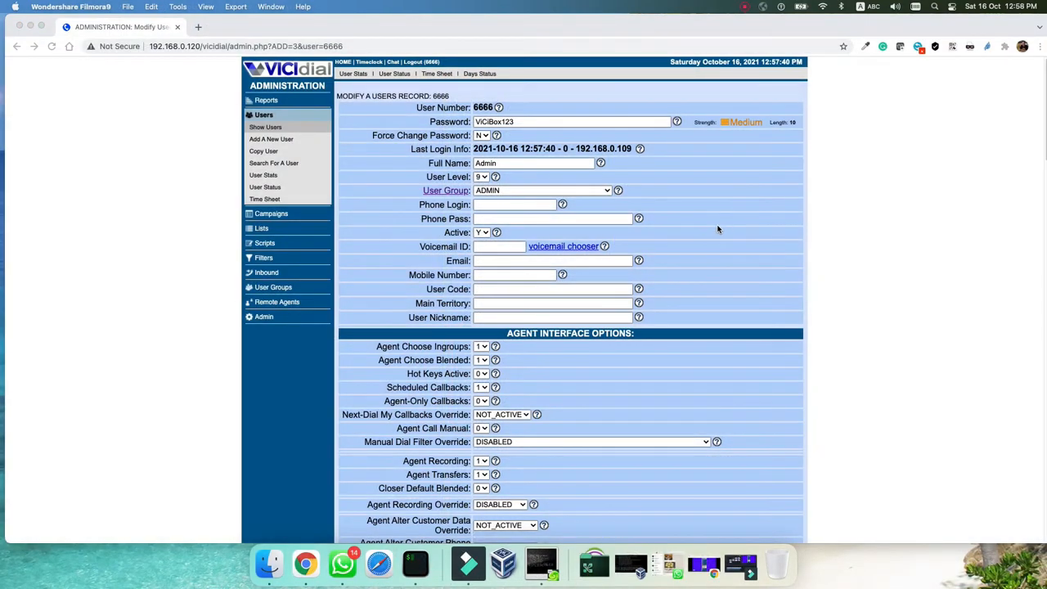
{"action": "mouse_move", "coordinate": [700, 229]}
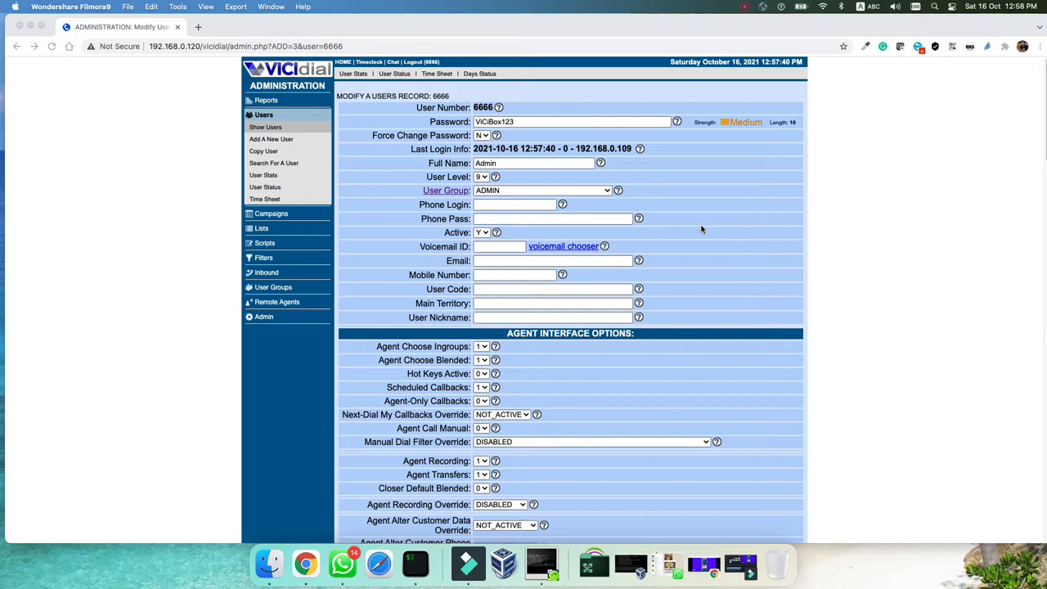
{"action": "mouse_move", "coordinate": [277, 288]}
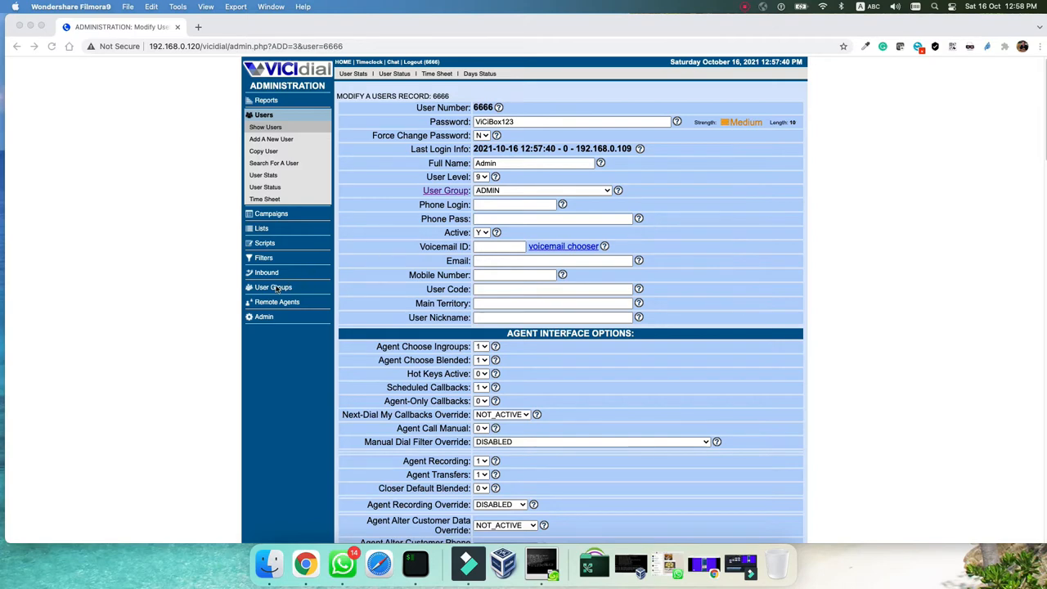
Show the User Groups listing from the left sidebar.
{"action": "left_click", "coordinate": [272, 287]}
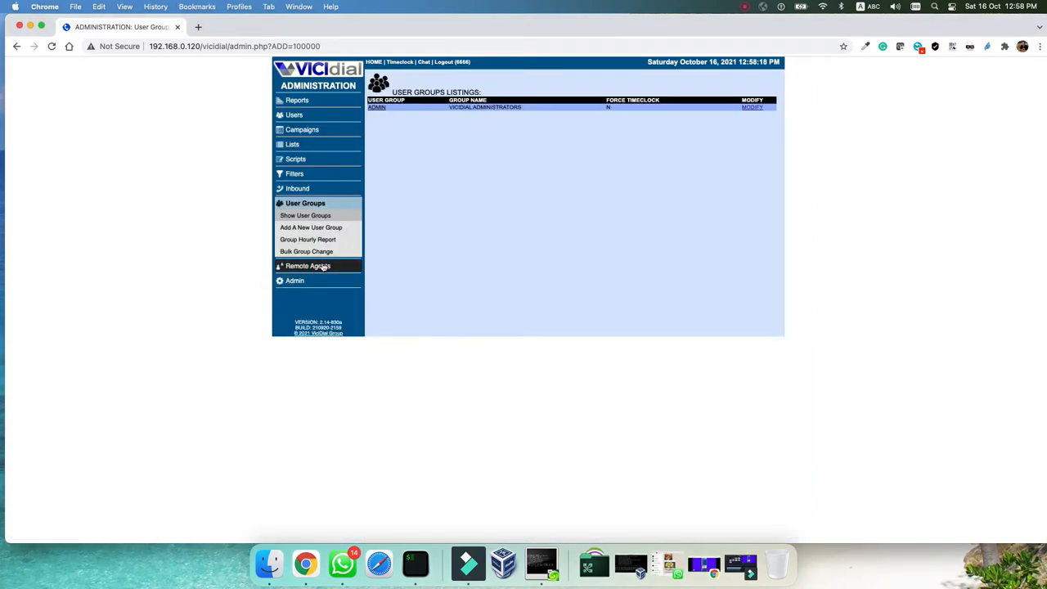
{"action": "mouse_move", "coordinate": [471, 127]}
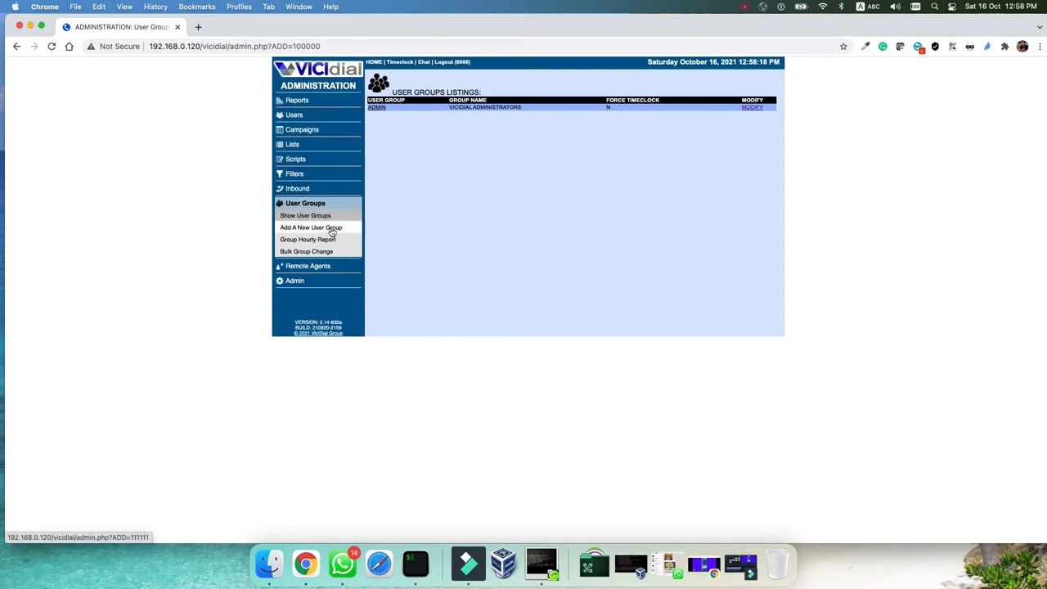
Add user group 'demo' with description 'Demo UG' and submit it.
{"action": "left_click", "coordinate": [311, 226]}
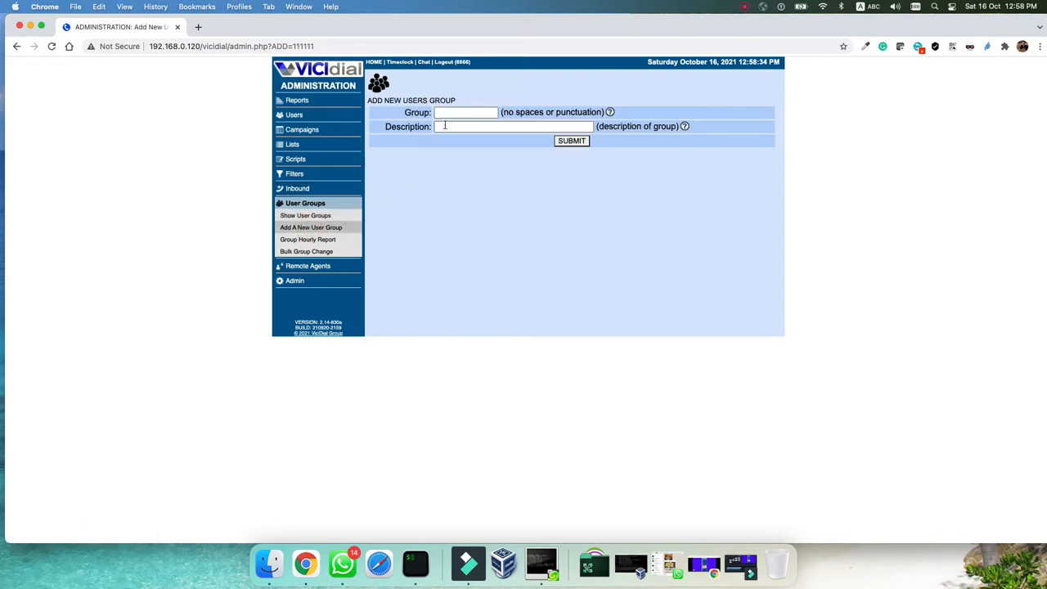
{"action": "left_click", "coordinate": [466, 113]}
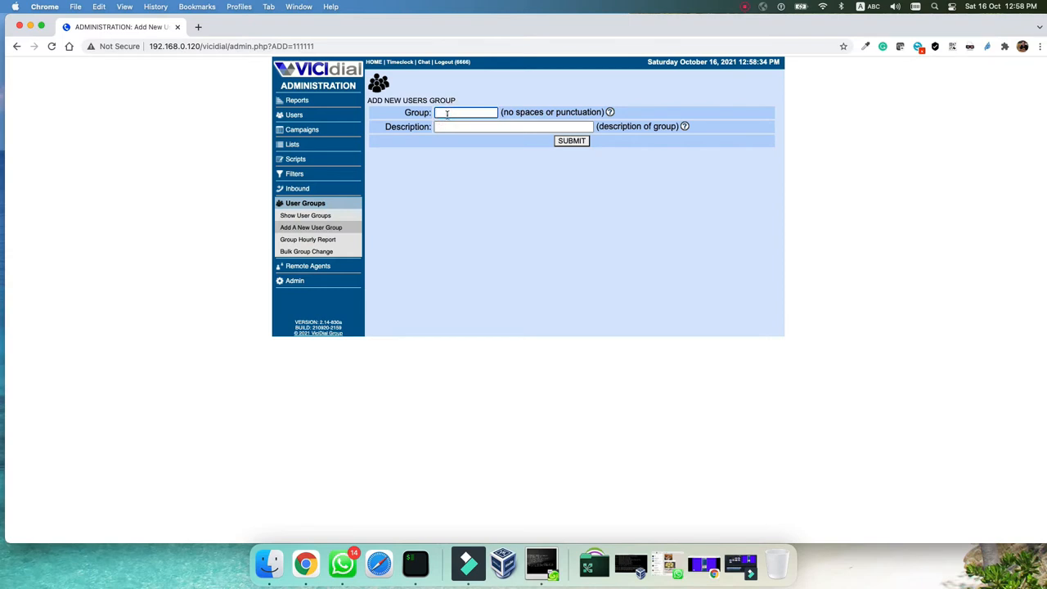
{"action": "type", "text": "demo"}
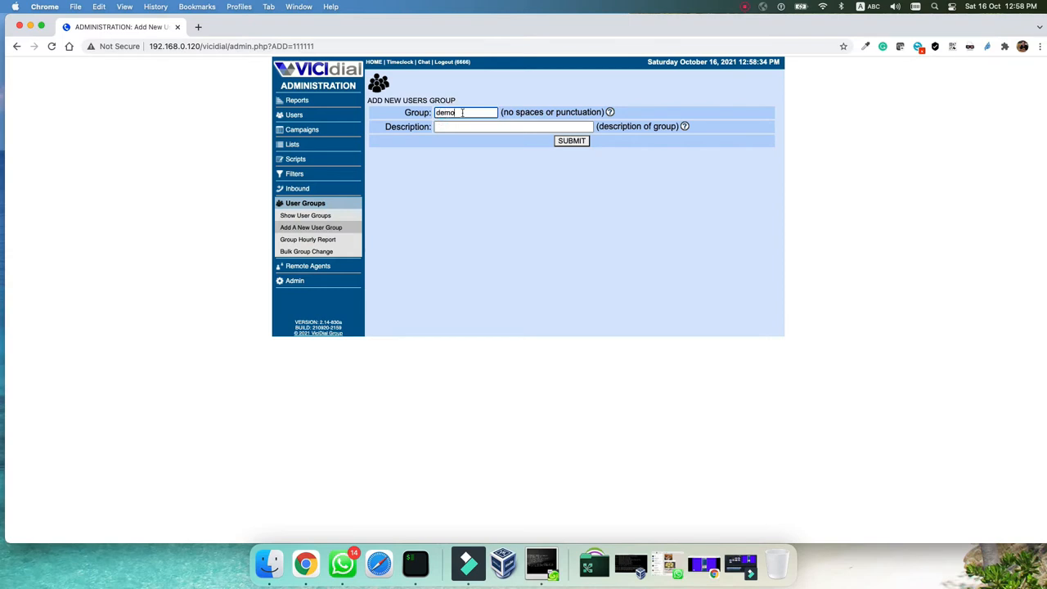
{"action": "left_click", "coordinate": [514, 126]}
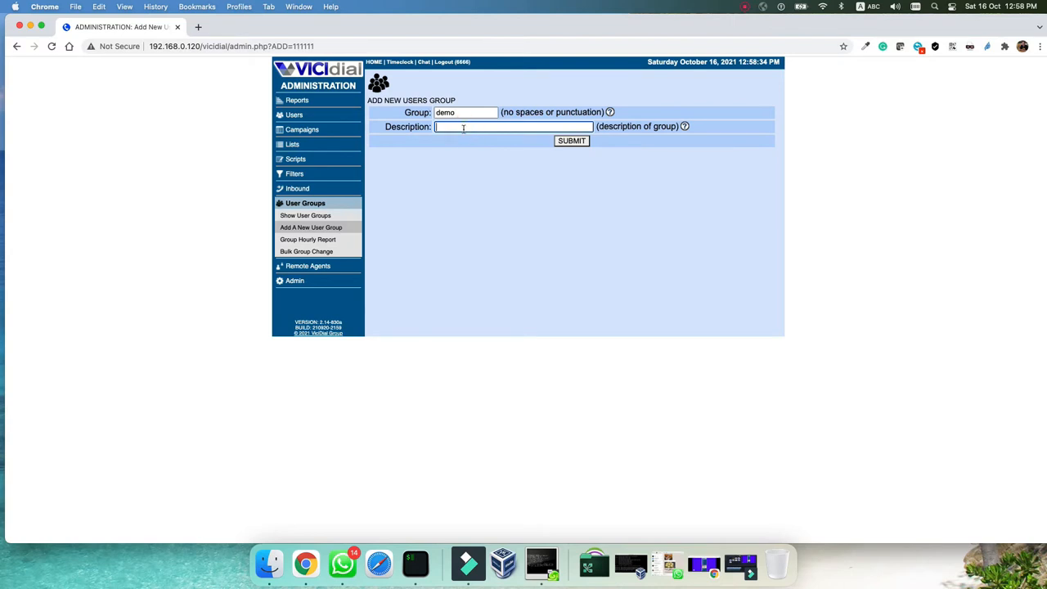
{"action": "type", "text": "demo"}
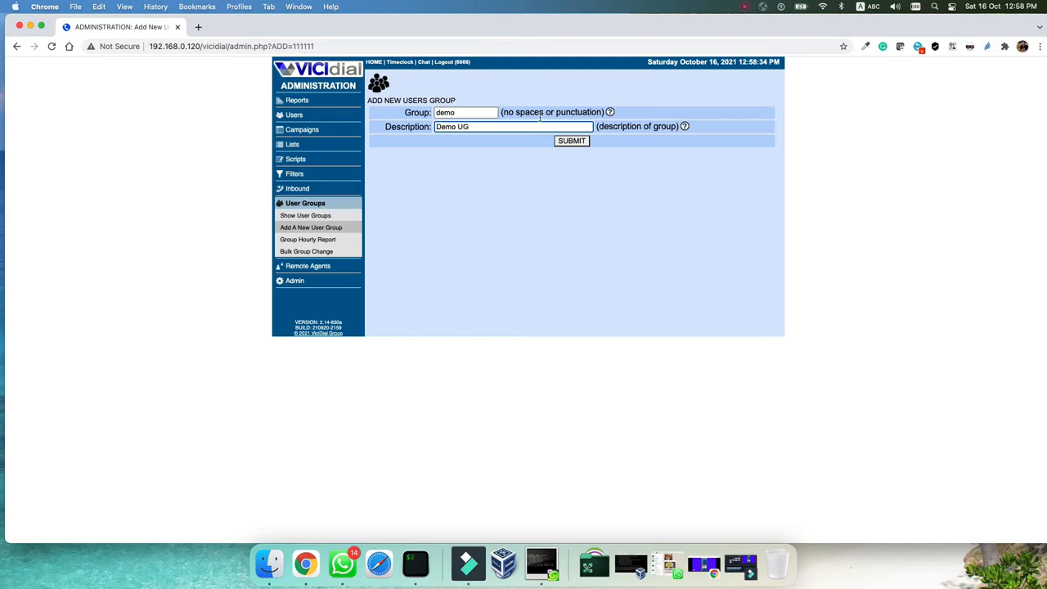
{"action": "left_click", "coordinate": [570, 140]}
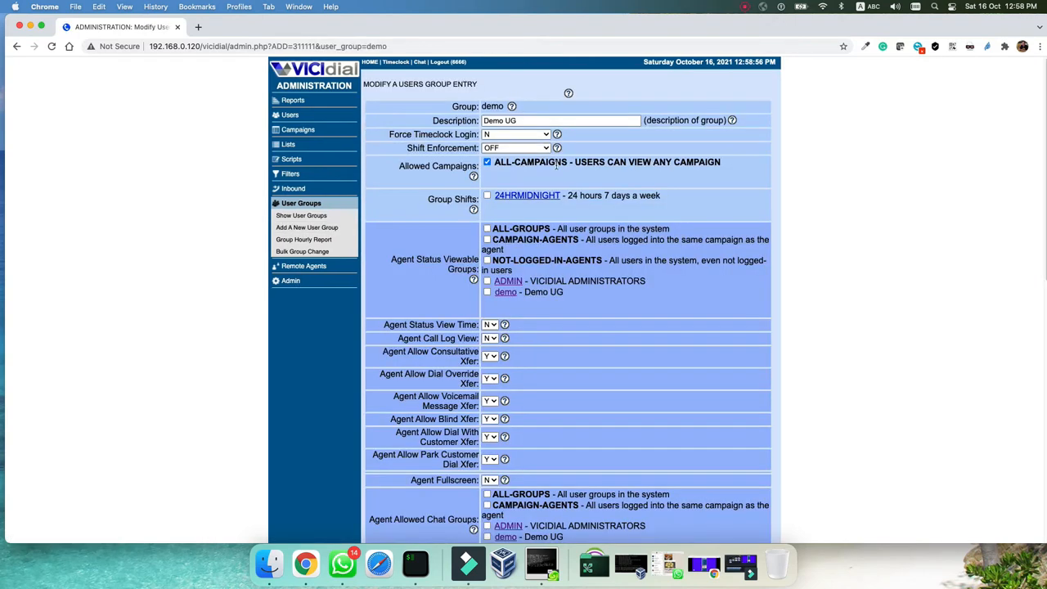
Scroll through the demo group's settings, then go to the Phones listing.
{"action": "scroll", "scroll_direction": "down", "scroll_amount": 3}
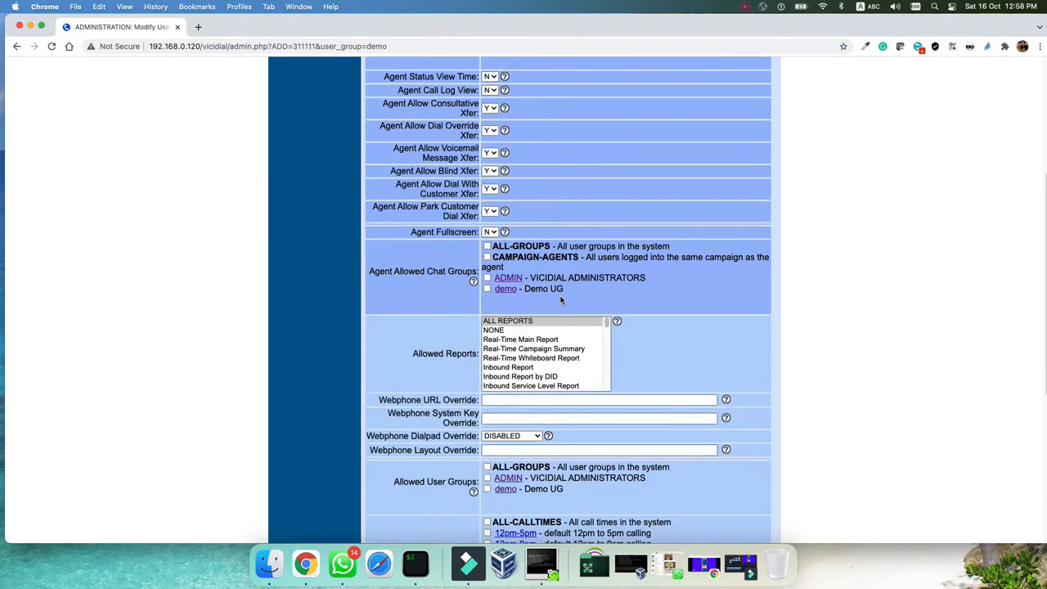
{"action": "scroll", "scroll_direction": "down", "scroll_amount": 3}
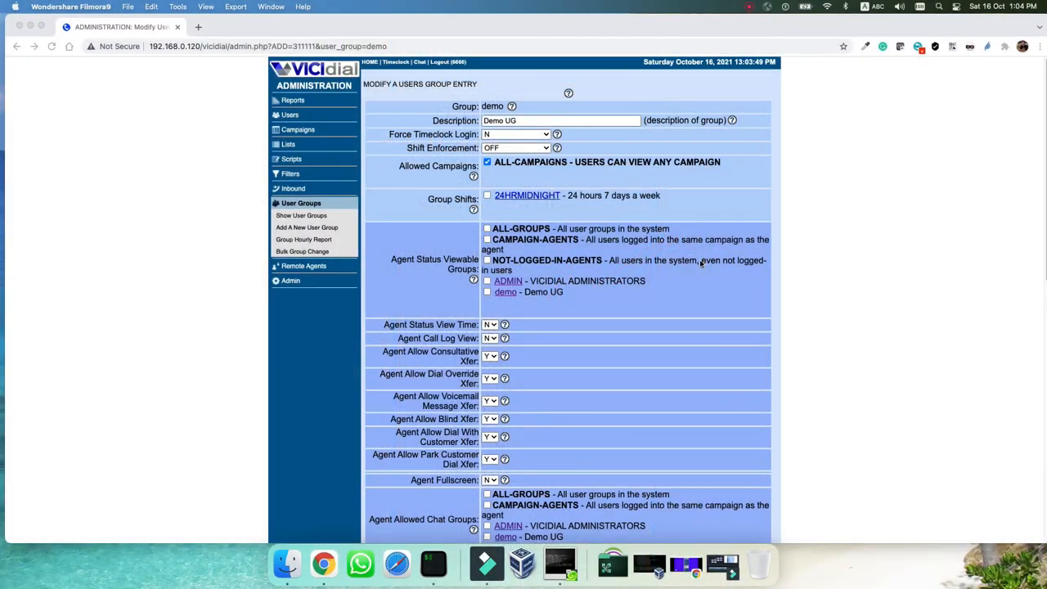
{"action": "mouse_move", "coordinate": [560, 251]}
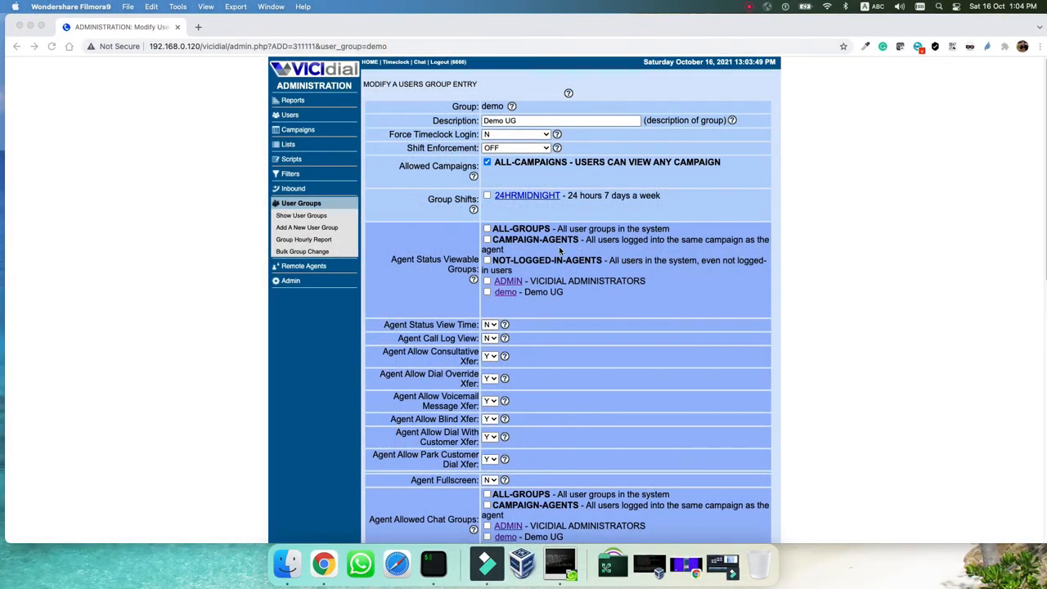
{"action": "mouse_move", "coordinate": [339, 316]}
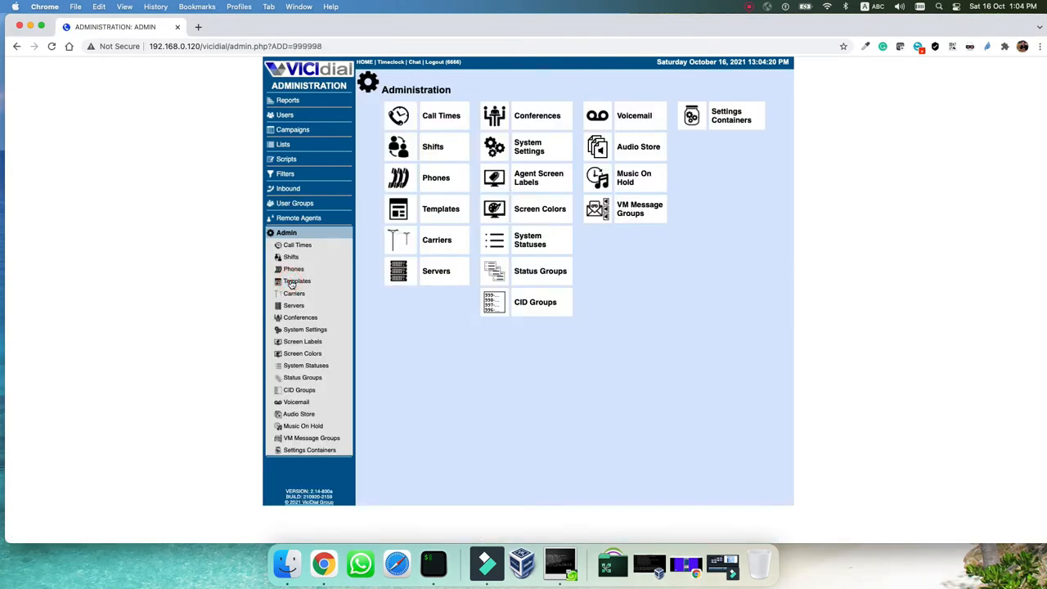
{"action": "mouse_move", "coordinate": [435, 177]}
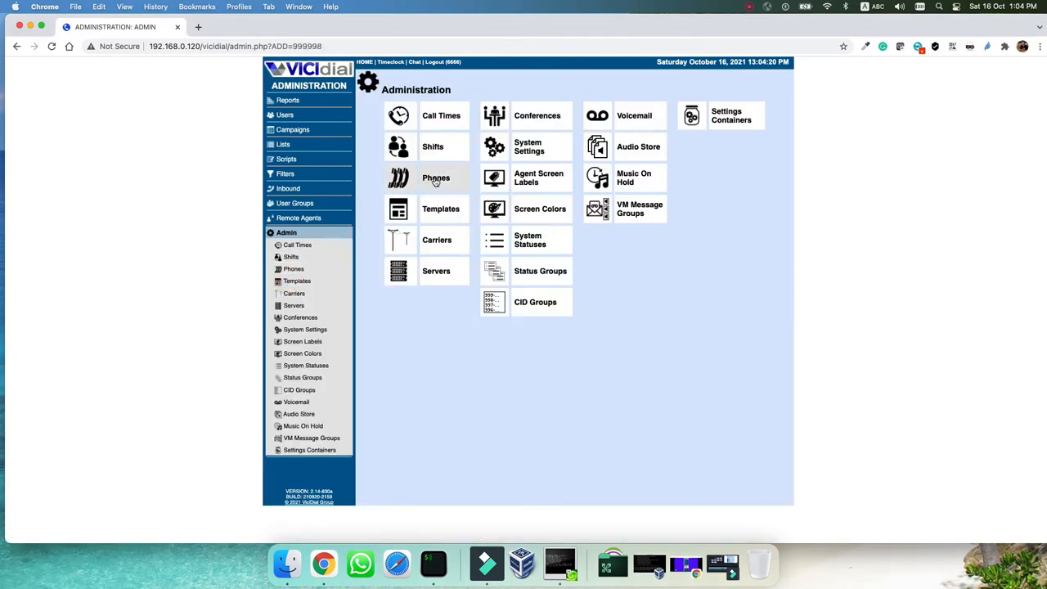
{"action": "left_click", "coordinate": [435, 177]}
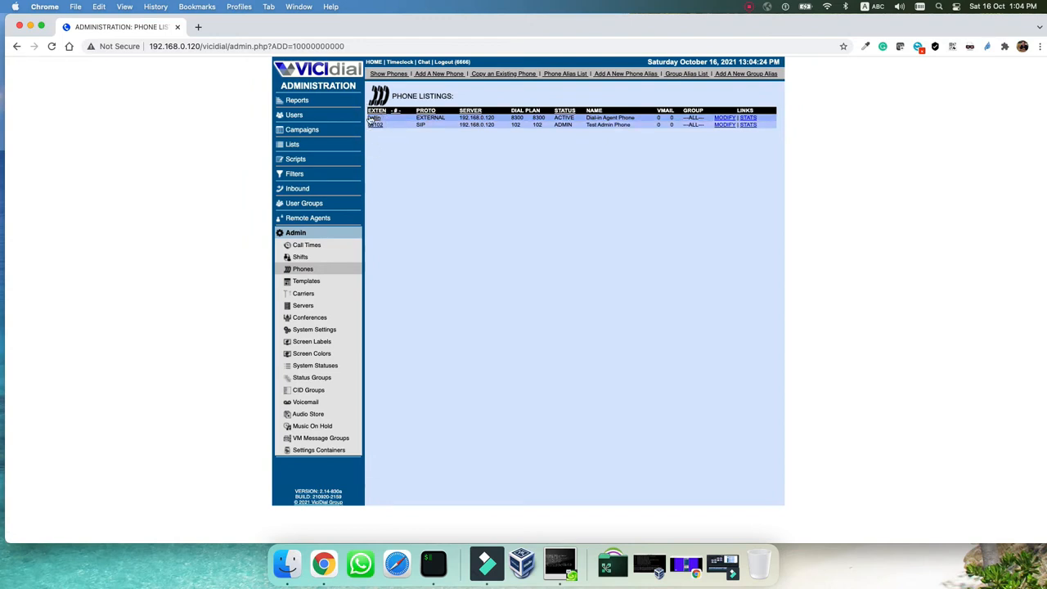
{"action": "mouse_move", "coordinate": [372, 150]}
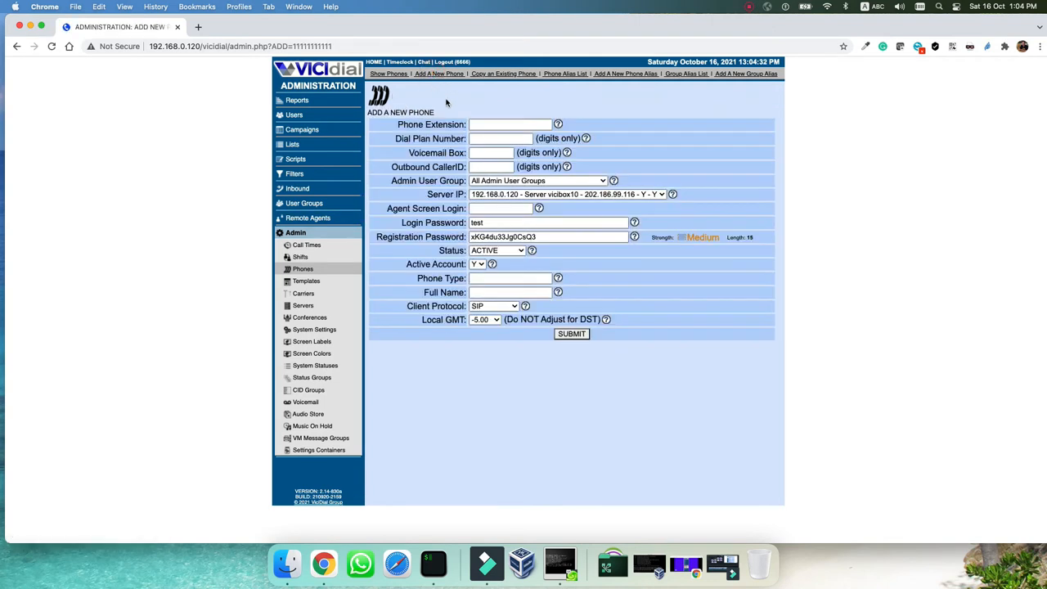
{"action": "type", "text": "18"}
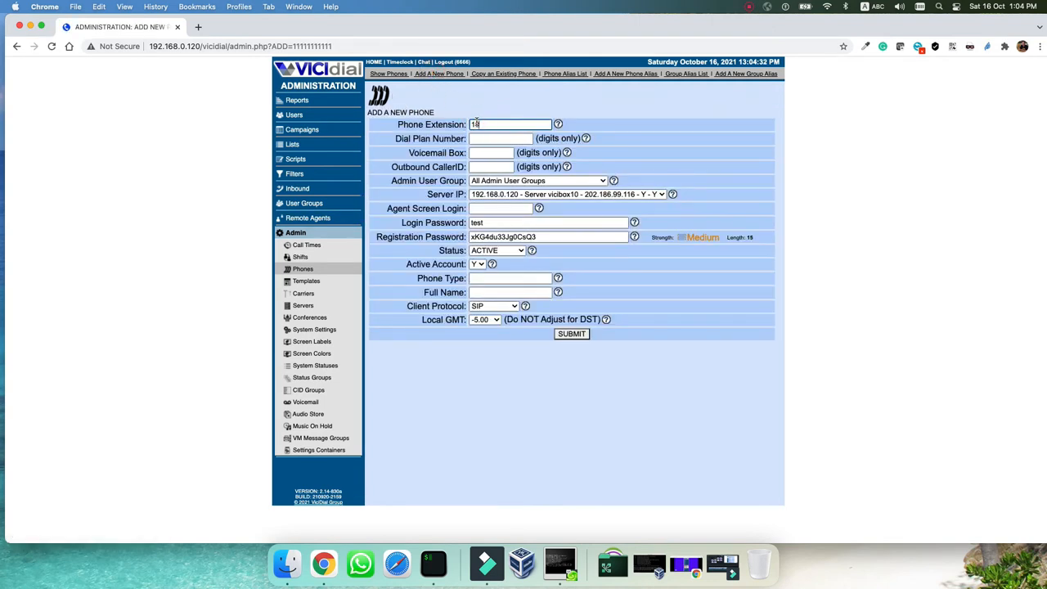
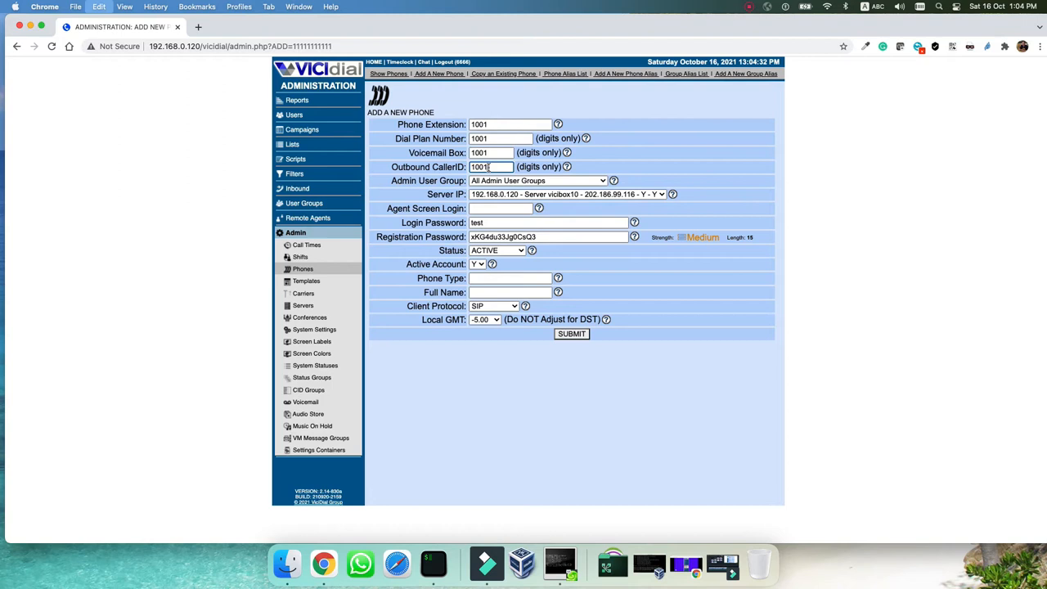
{"action": "left_click", "coordinate": [536, 180]}
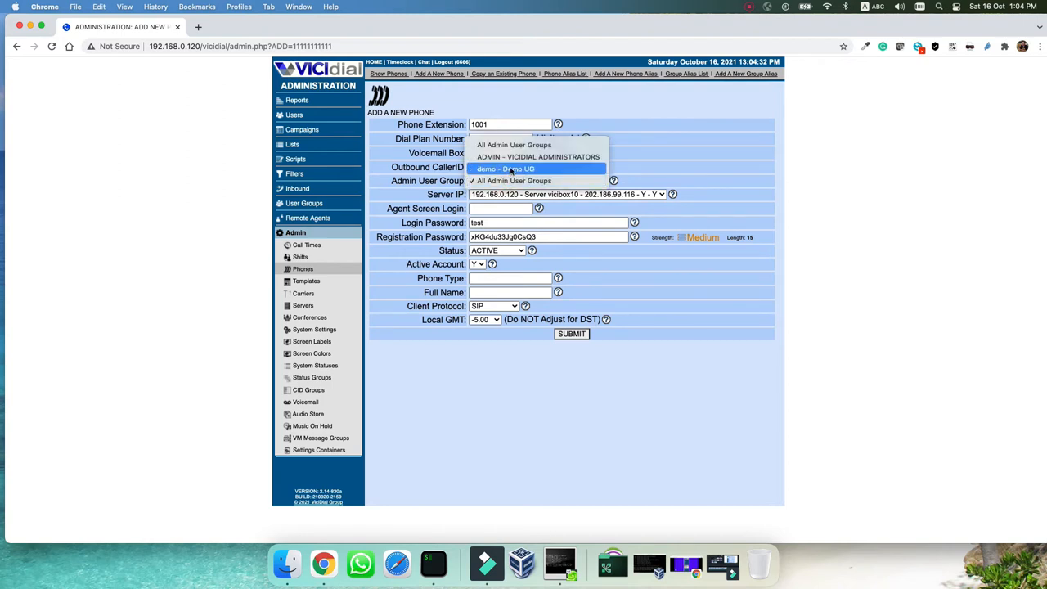
{"action": "left_click", "coordinate": [505, 168]}
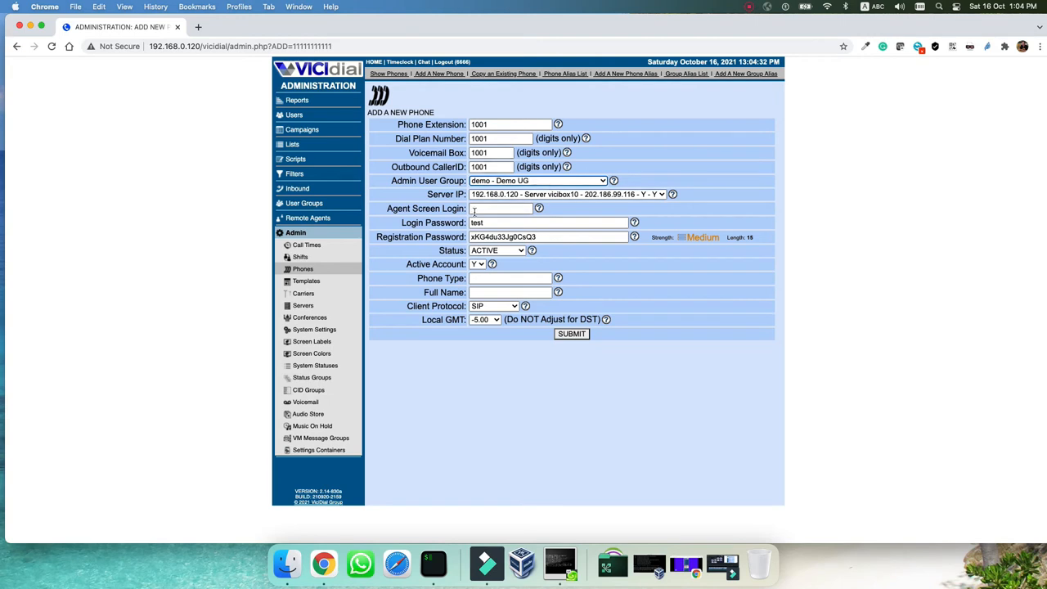
{"action": "left_click", "coordinate": [500, 207]}
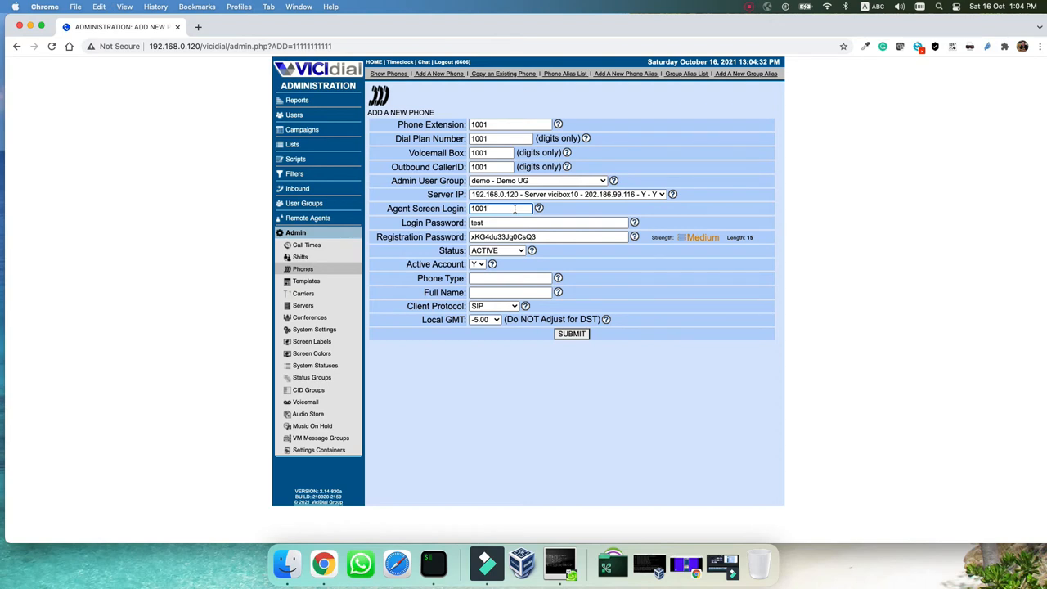
{"action": "left_click", "coordinate": [548, 223]}
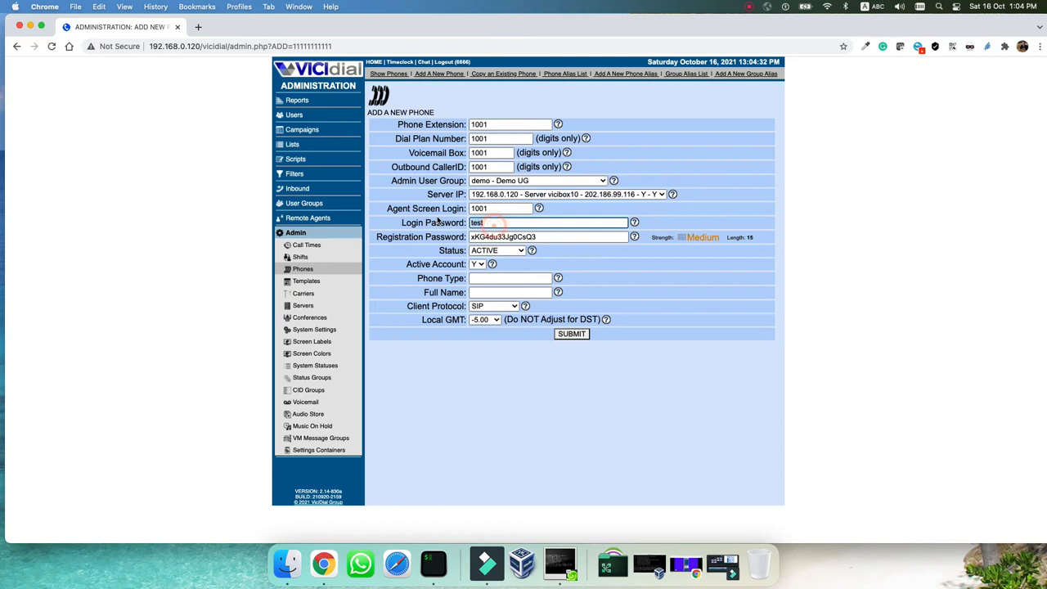
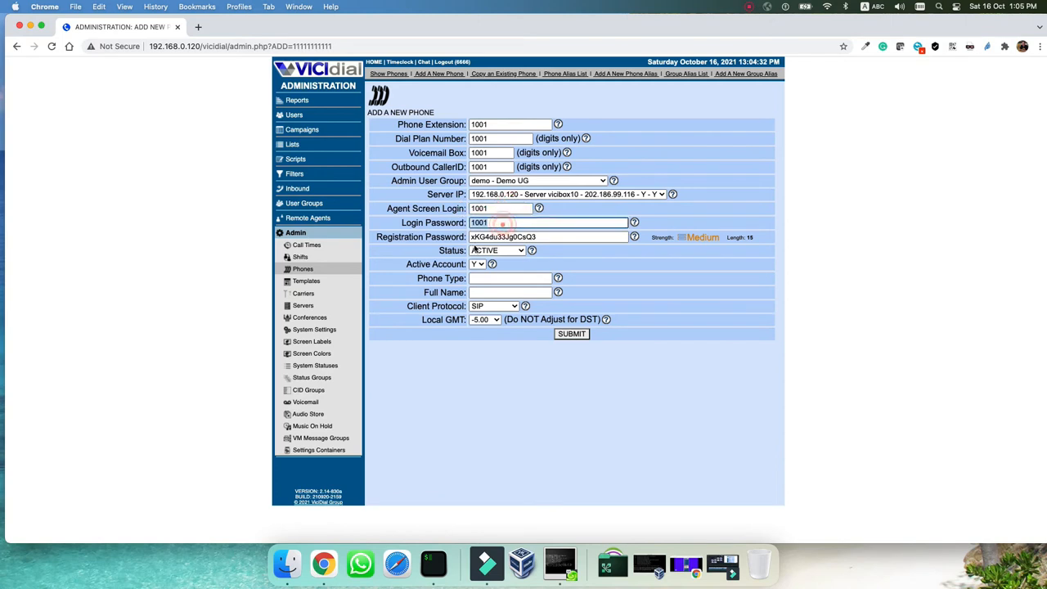
Enter the phone type and full name for phone 1001.
{"action": "left_click", "coordinate": [548, 236]}
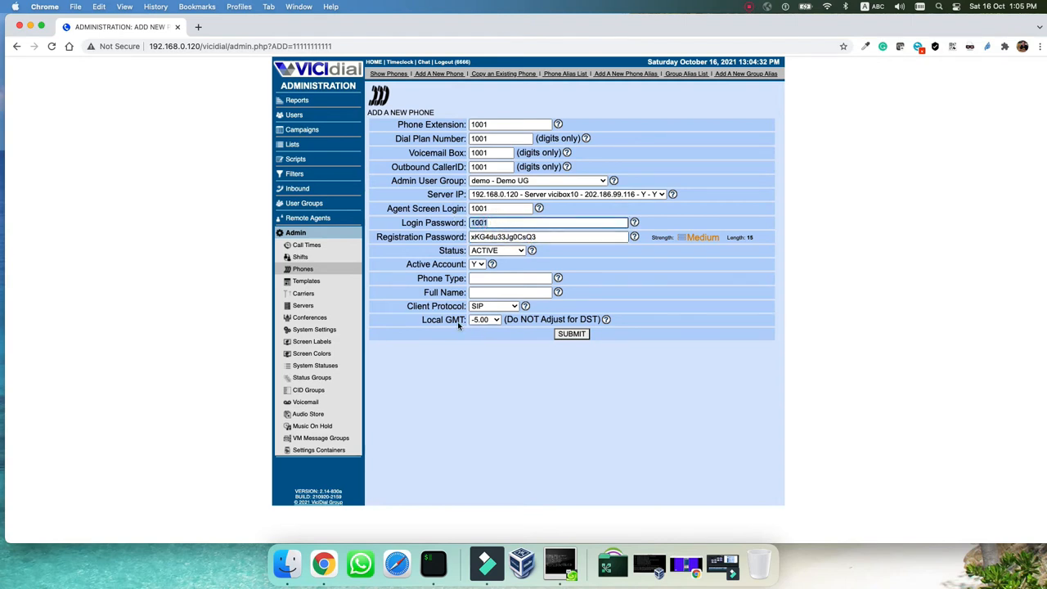
{"action": "left_click", "coordinate": [509, 278]}
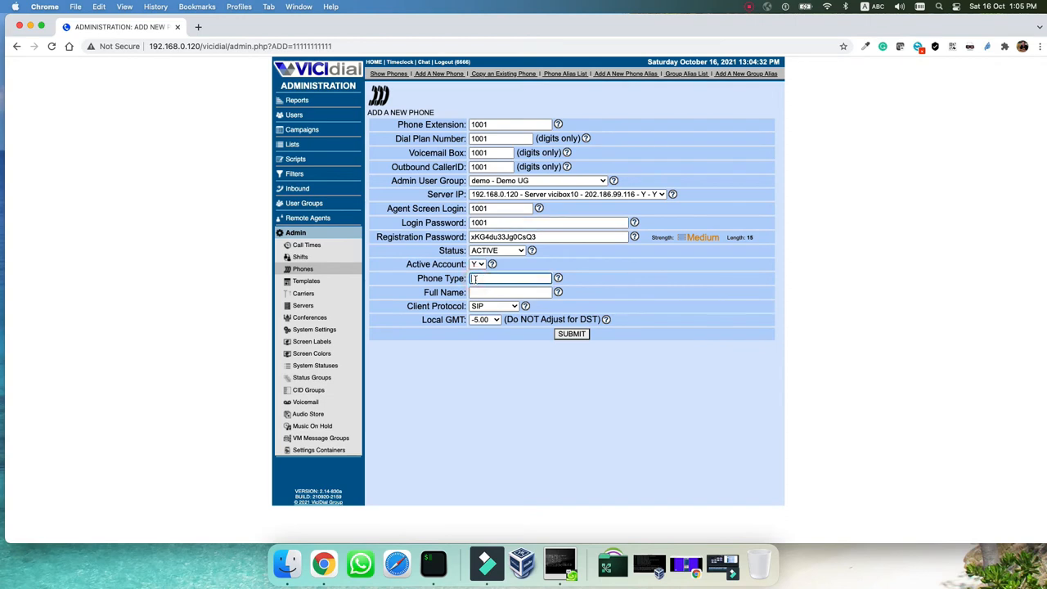
{"action": "type", "text": "2"}
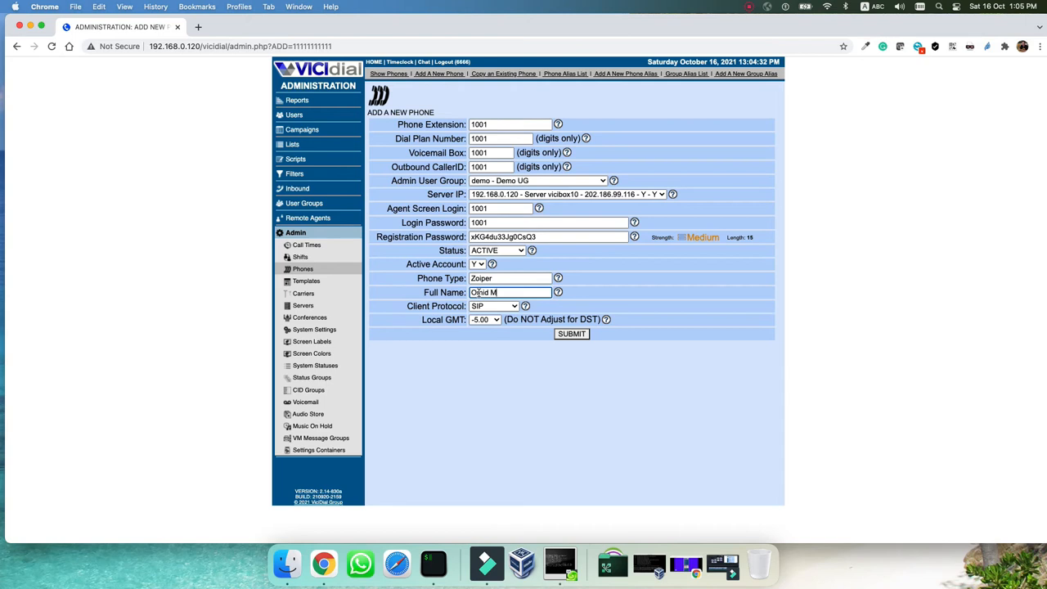
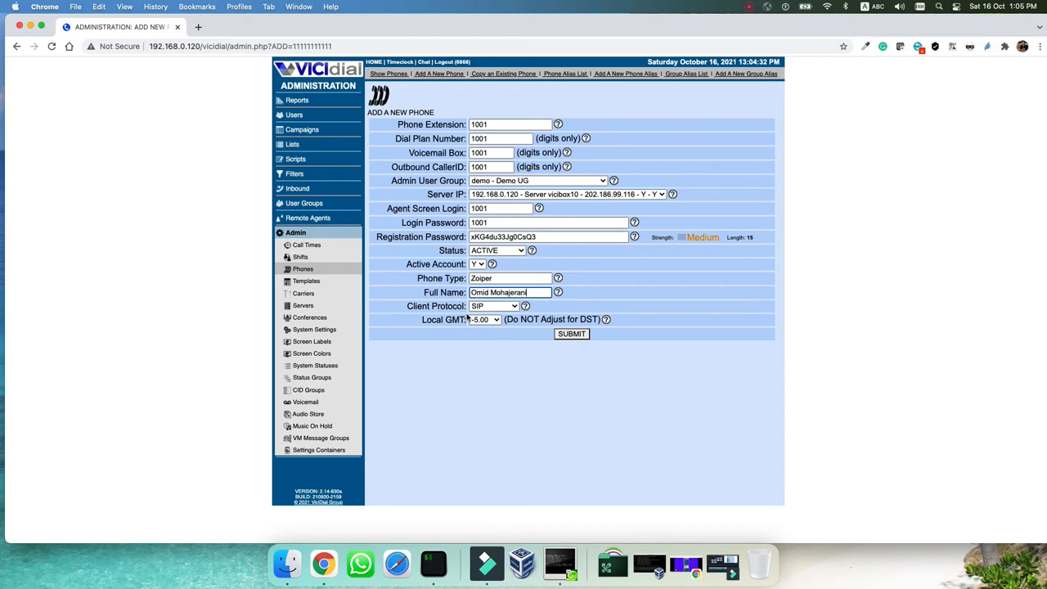
Keep SIP as the client protocol and submit the new phone.
{"action": "left_click", "coordinate": [492, 305]}
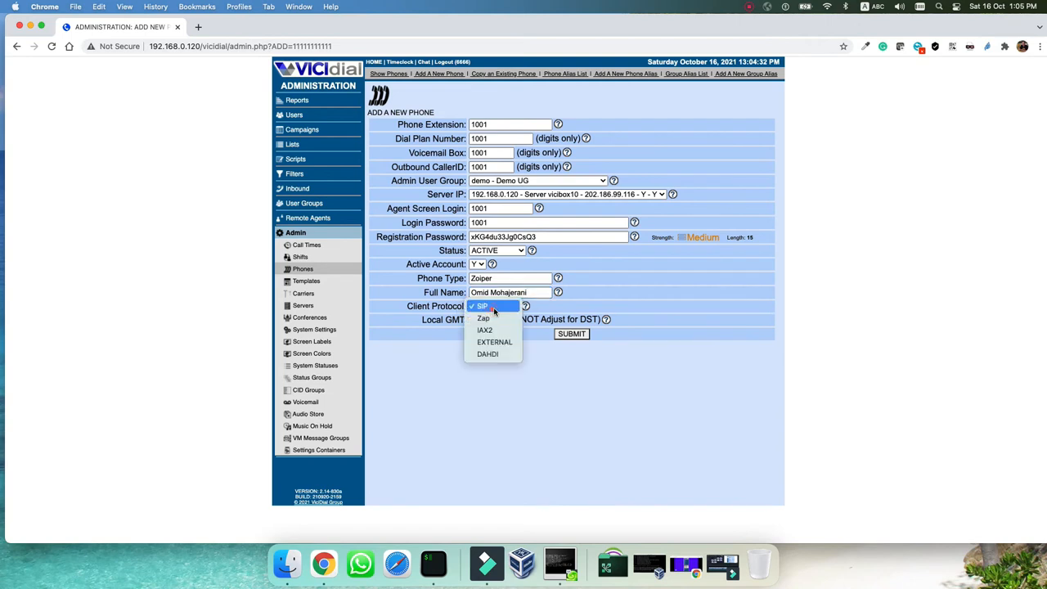
{"action": "left_click", "coordinate": [493, 305]}
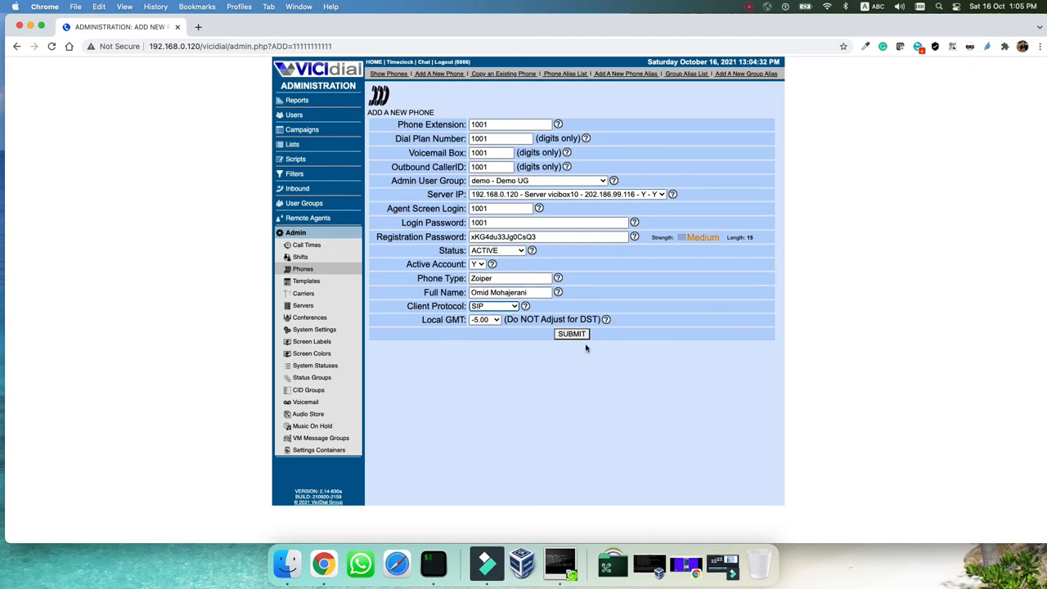
{"action": "left_click", "coordinate": [571, 333]}
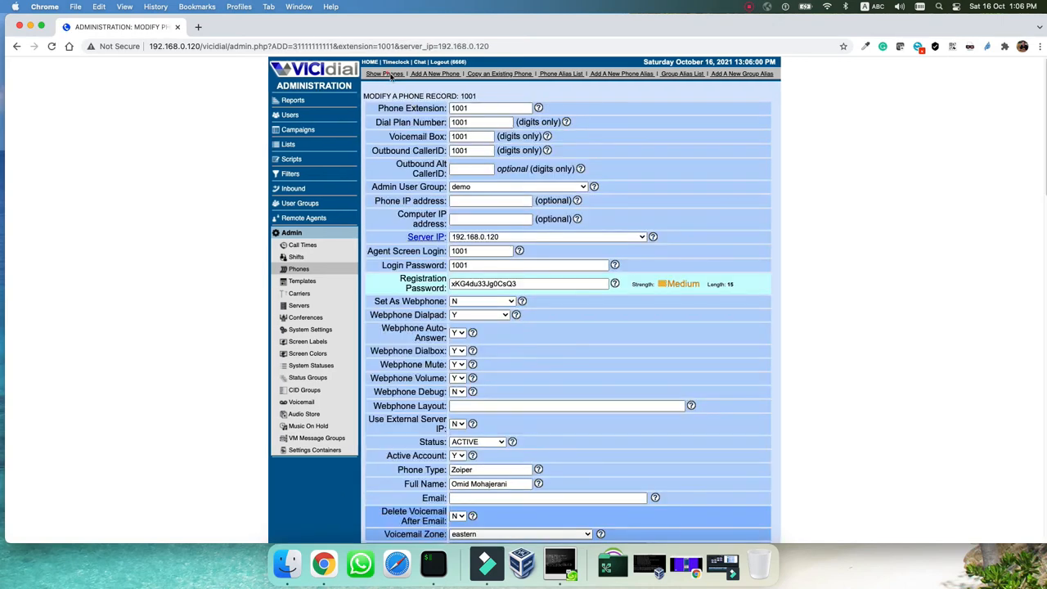
Return to Show Phones to confirm 1001 is listed as an active SIP phone.
{"action": "left_click", "coordinate": [383, 73]}
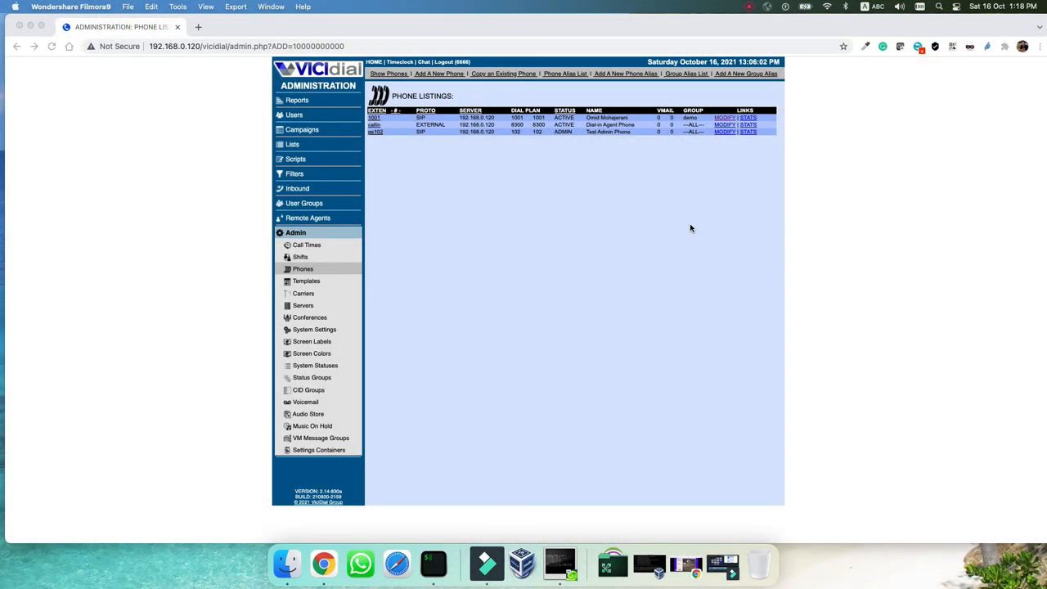
{"action": "mouse_move", "coordinate": [401, 142]}
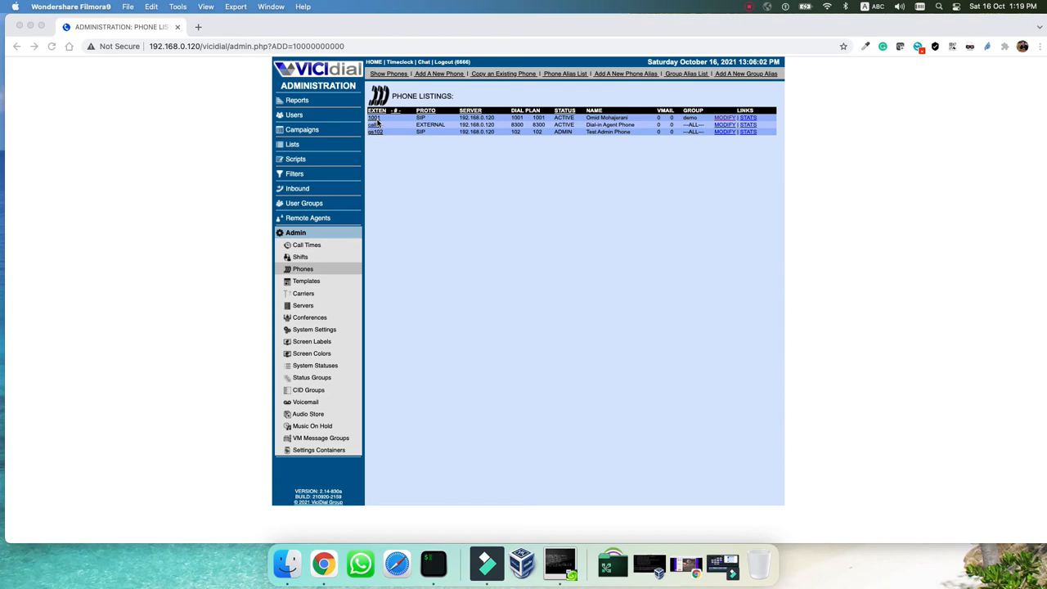
{"action": "mouse_move", "coordinate": [390, 148]}
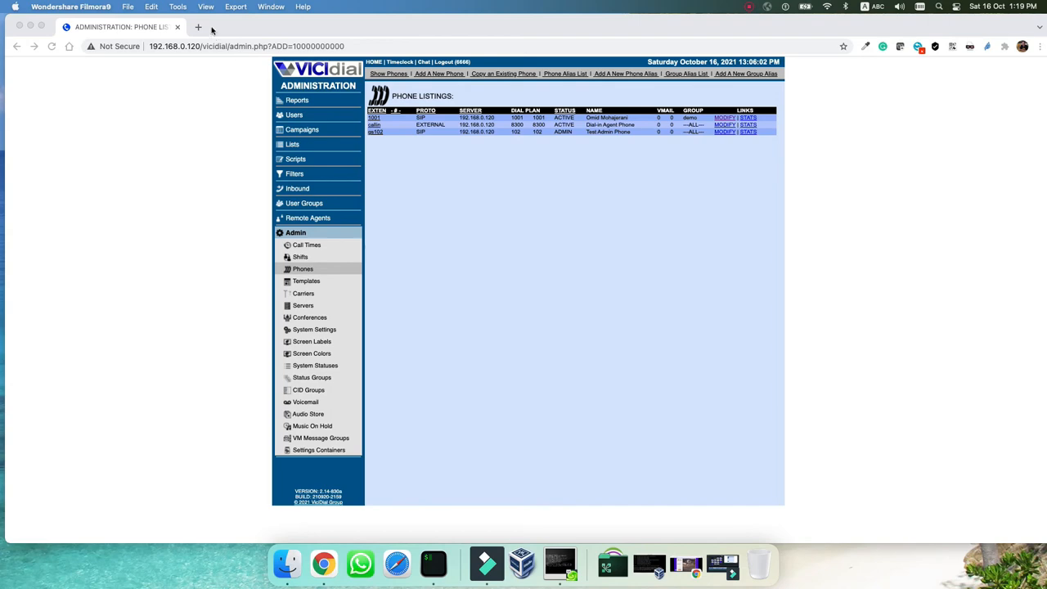
Start the free Zoiper 5 Windows download from zoiper.com, then cancel it.
{"action": "left_click", "coordinate": [198, 27]}
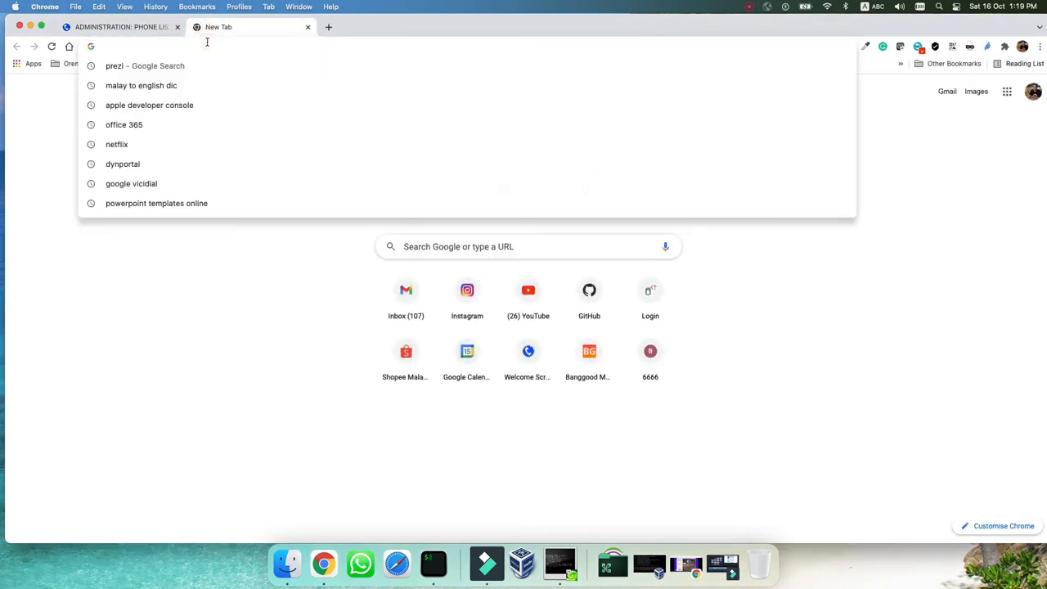
{"action": "type", "text": "zoiper.com/en/voip-softphone/download/current"}
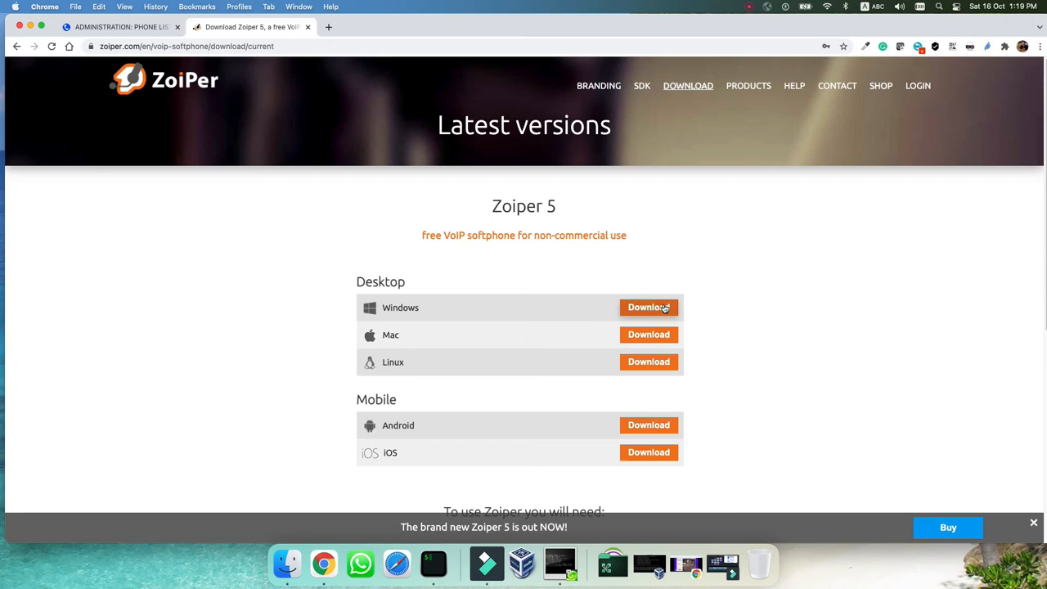
{"action": "left_click", "coordinate": [648, 307]}
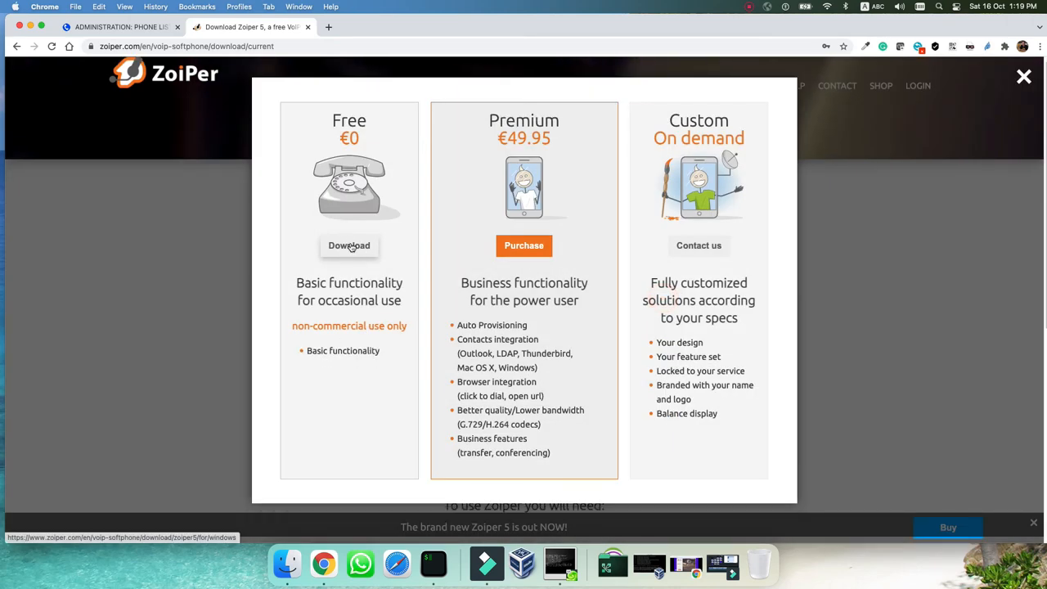
{"action": "left_click", "coordinate": [348, 246]}
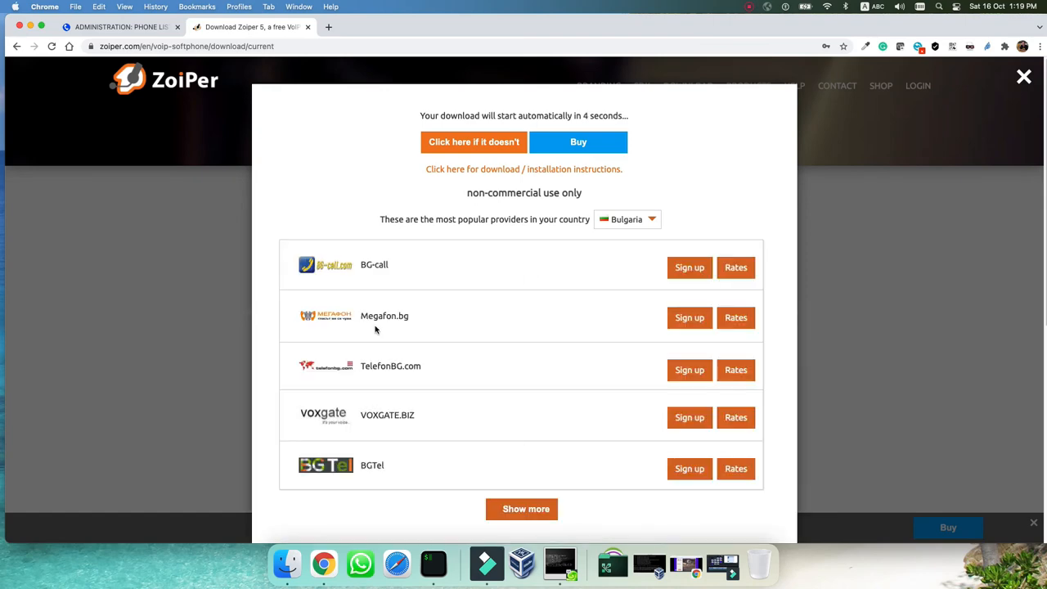
{"action": "mouse_move", "coordinate": [251, 476]}
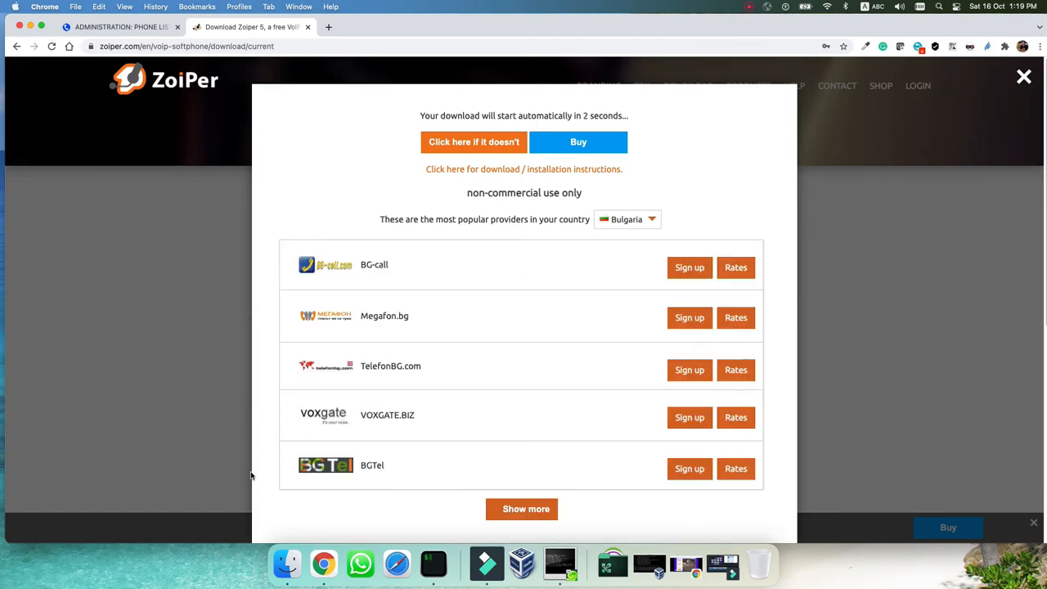
{"action": "left_click", "coordinate": [1023, 76]}
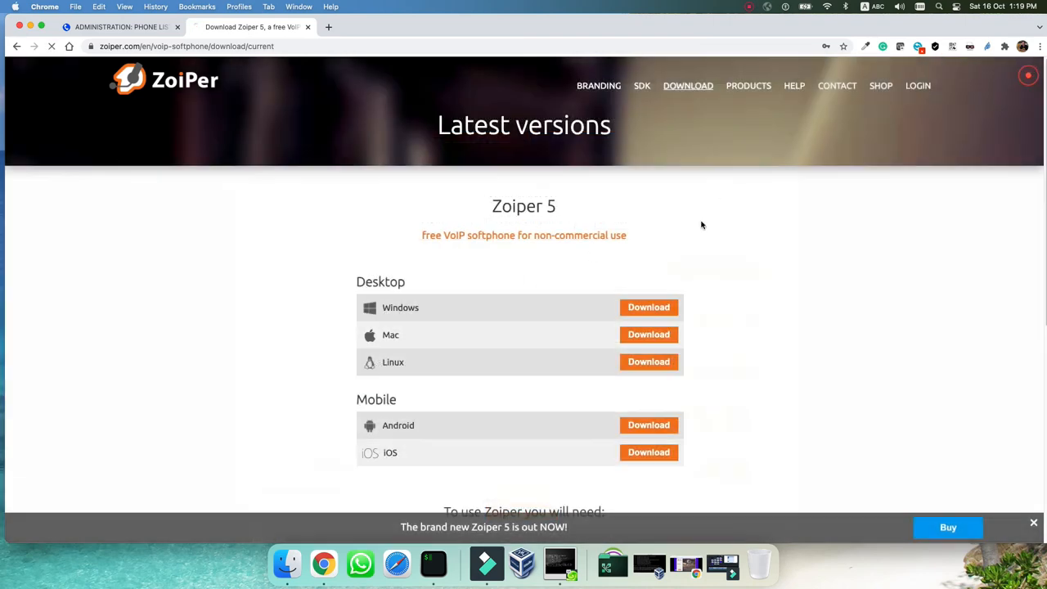
{"action": "left_click", "coordinate": [648, 306]}
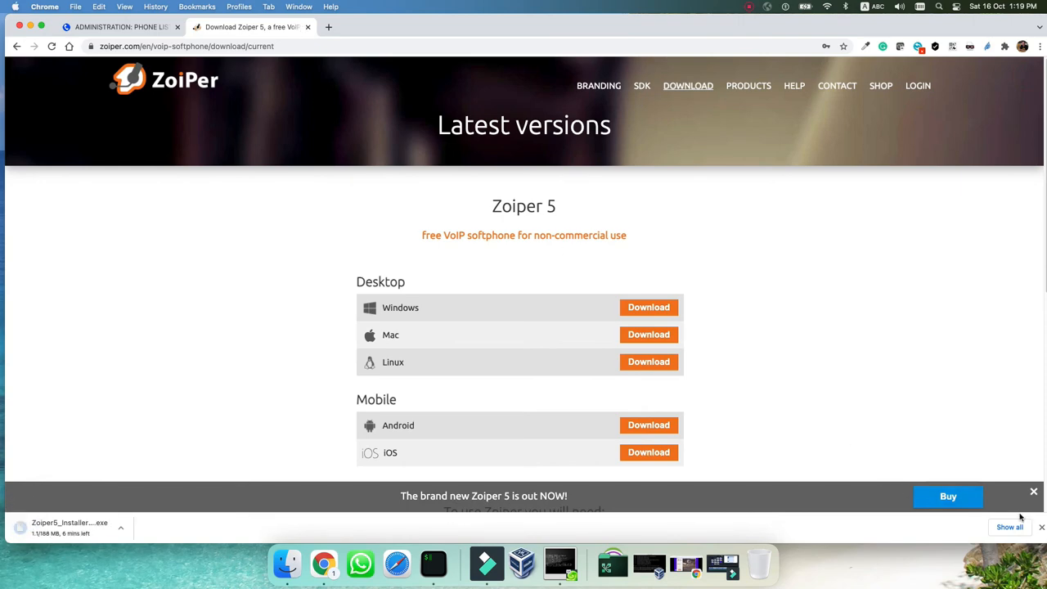
{"action": "right_click", "coordinate": [70, 527]}
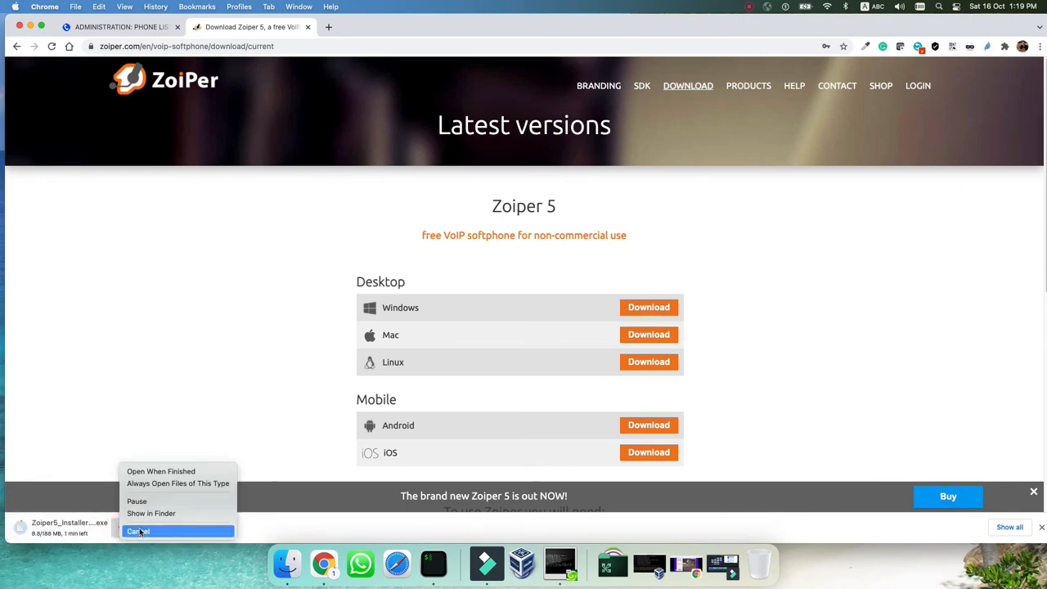
{"action": "left_click", "coordinate": [118, 27]}
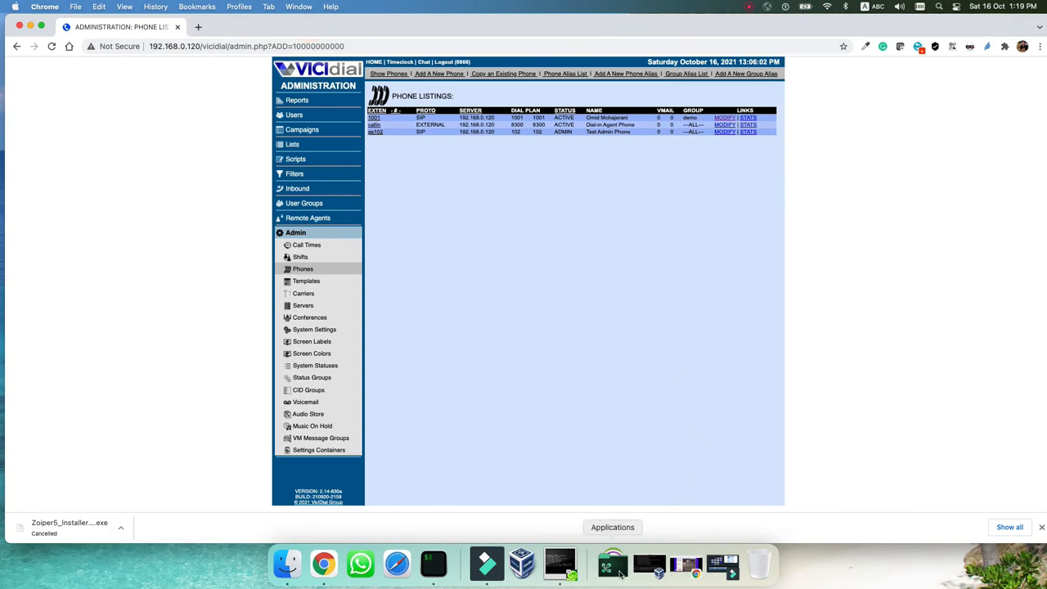
Launch Zoiper5 from Launchpad and enter 1001 in its login username field.
{"action": "left_click", "coordinate": [612, 563]}
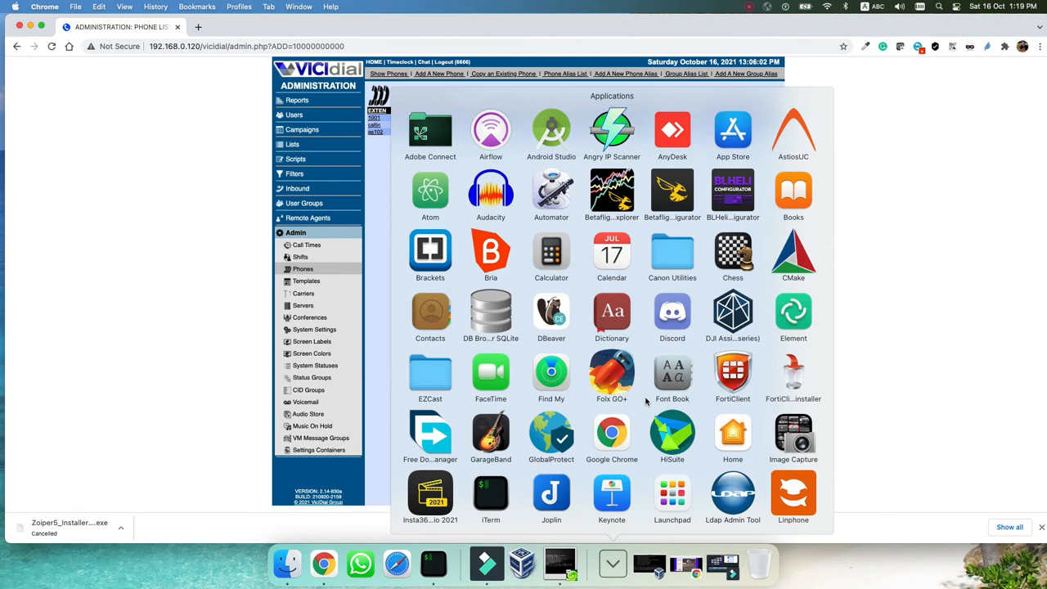
{"action": "left_click", "coordinate": [611, 562]}
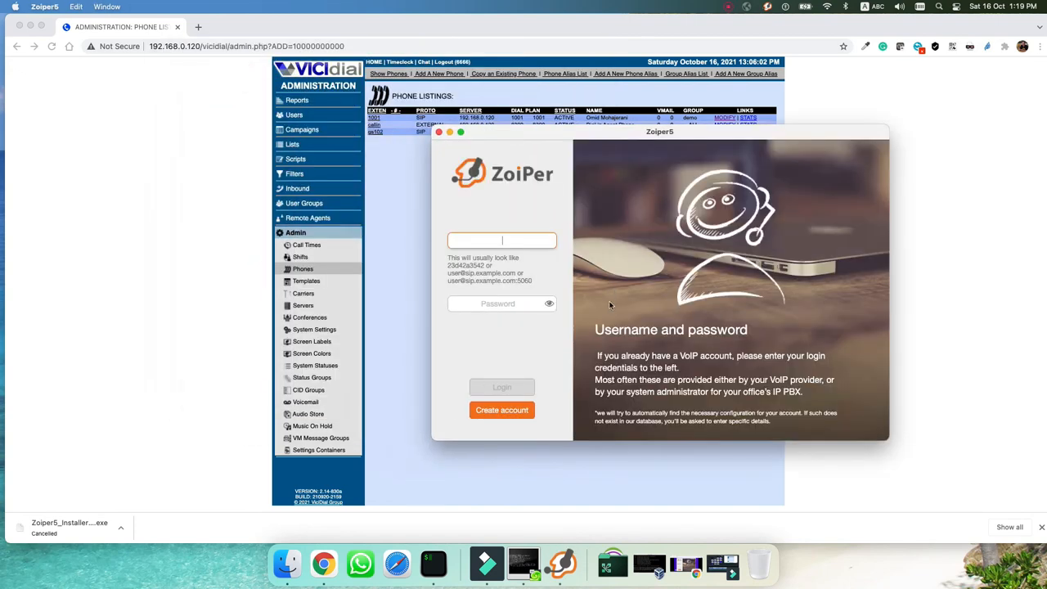
{"action": "left_click_drag", "start_coordinate": [659, 131], "coordinate": [711, 119]}
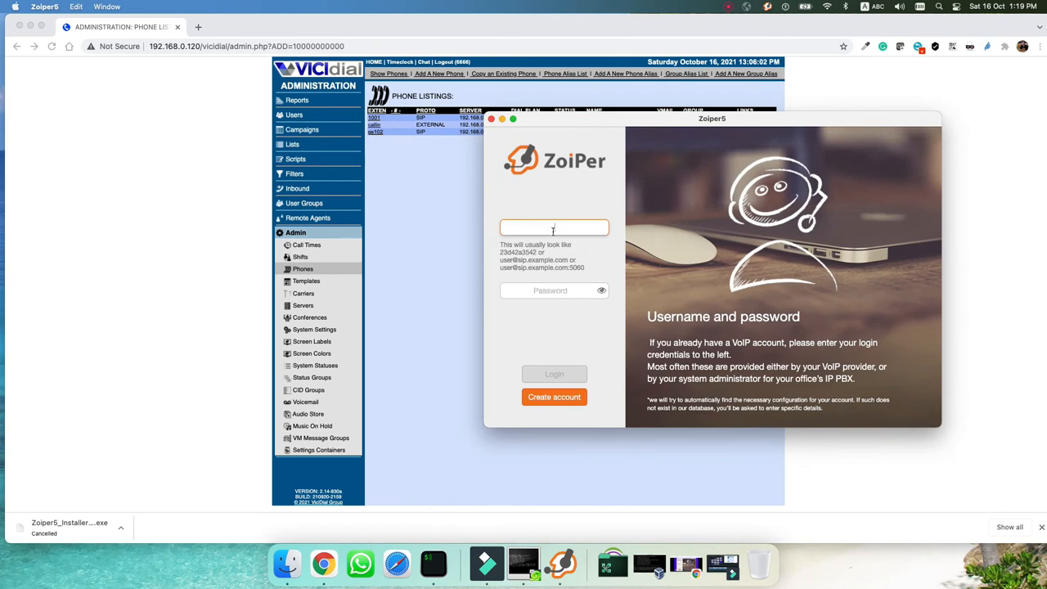
{"action": "type", "text": "1001@"}
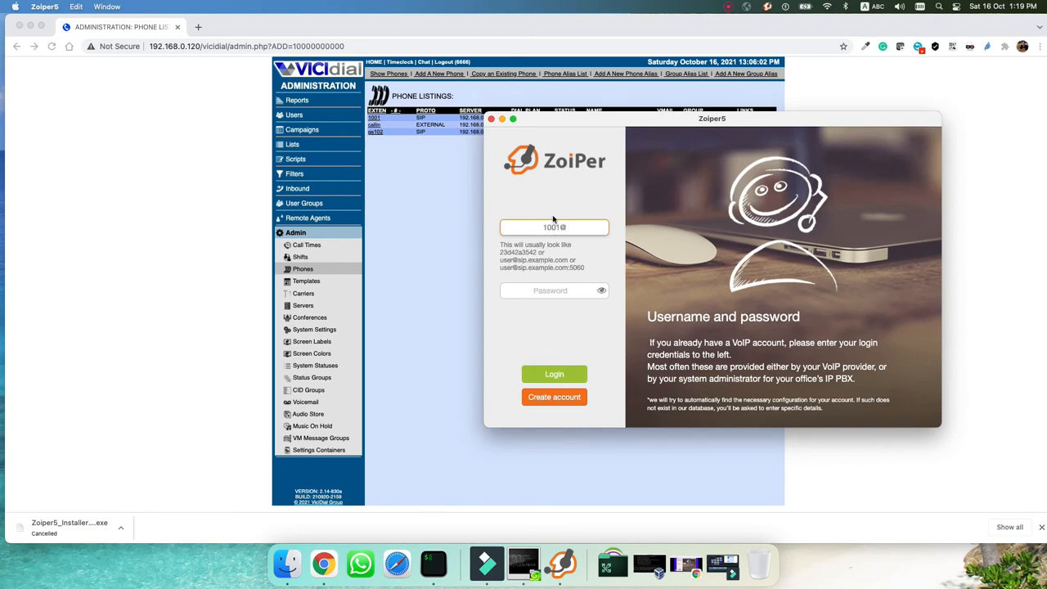
{"action": "mouse_move", "coordinate": [594, 254]}
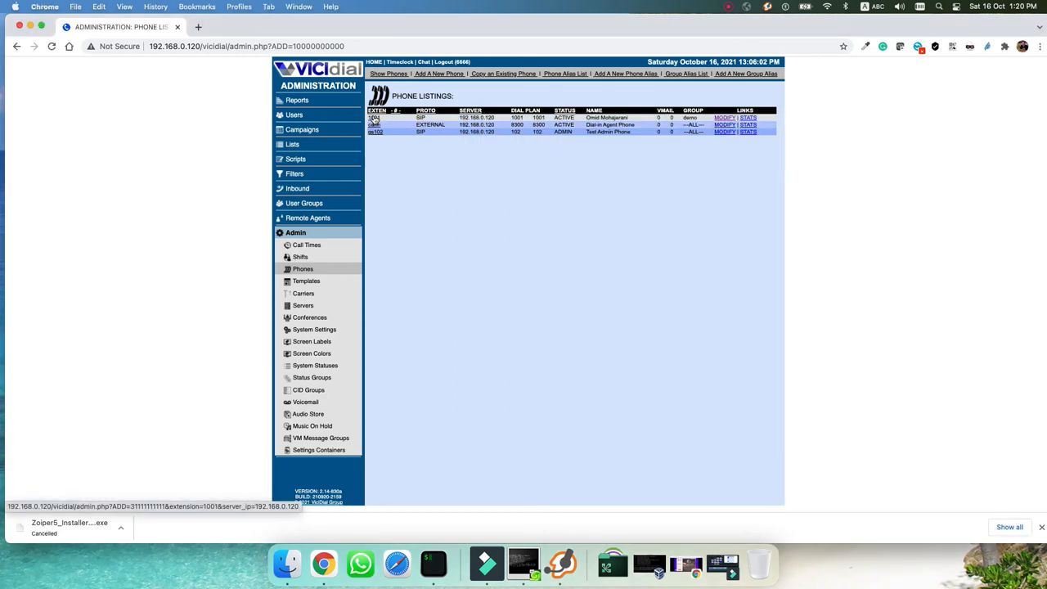
{"action": "left_click", "coordinate": [724, 117]}
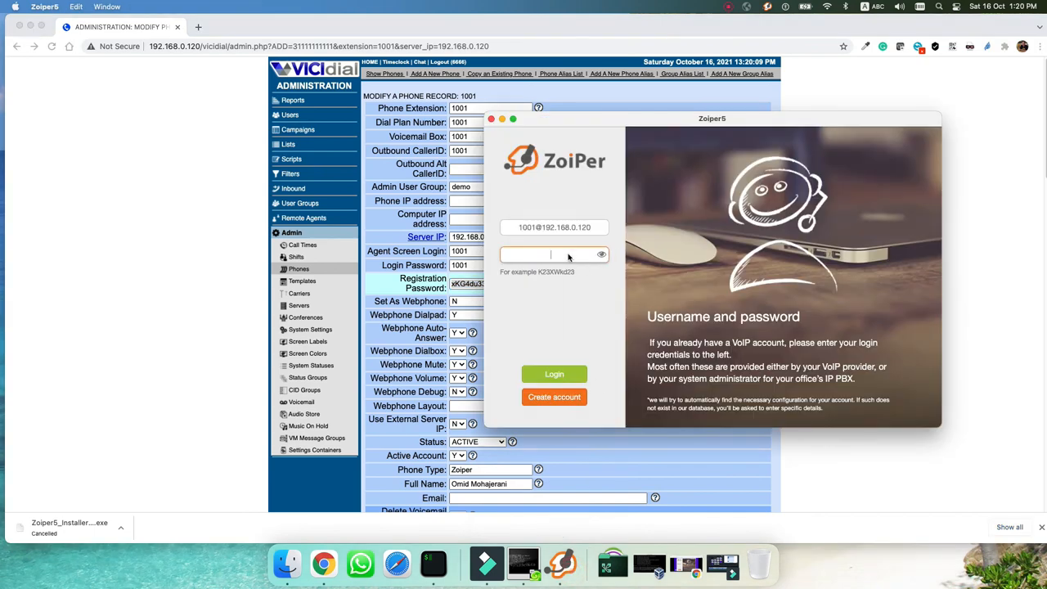
{"action": "type", "text": "password"}
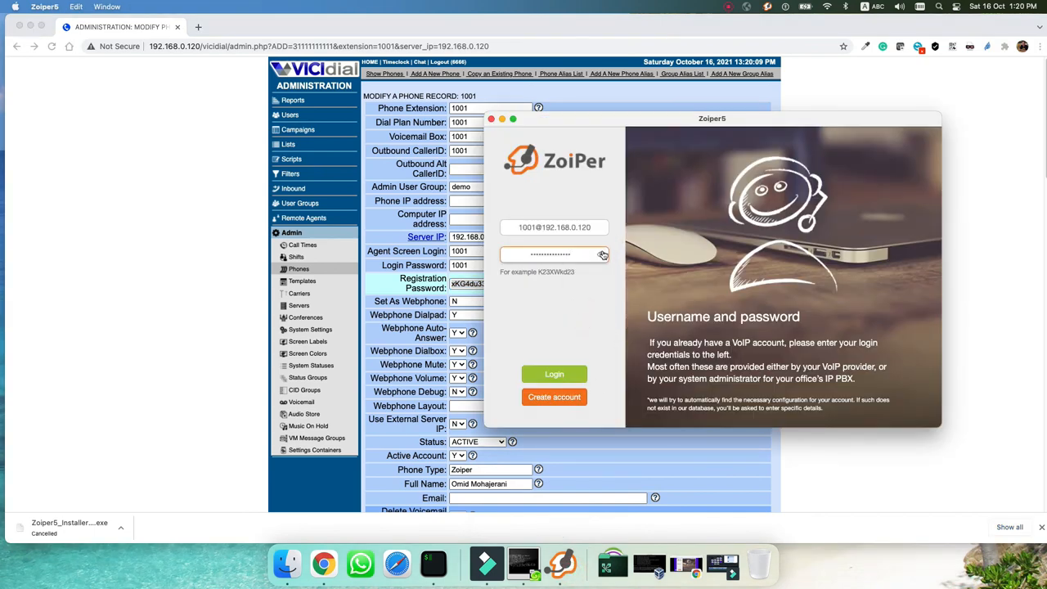
{"action": "left_click", "coordinate": [602, 255]}
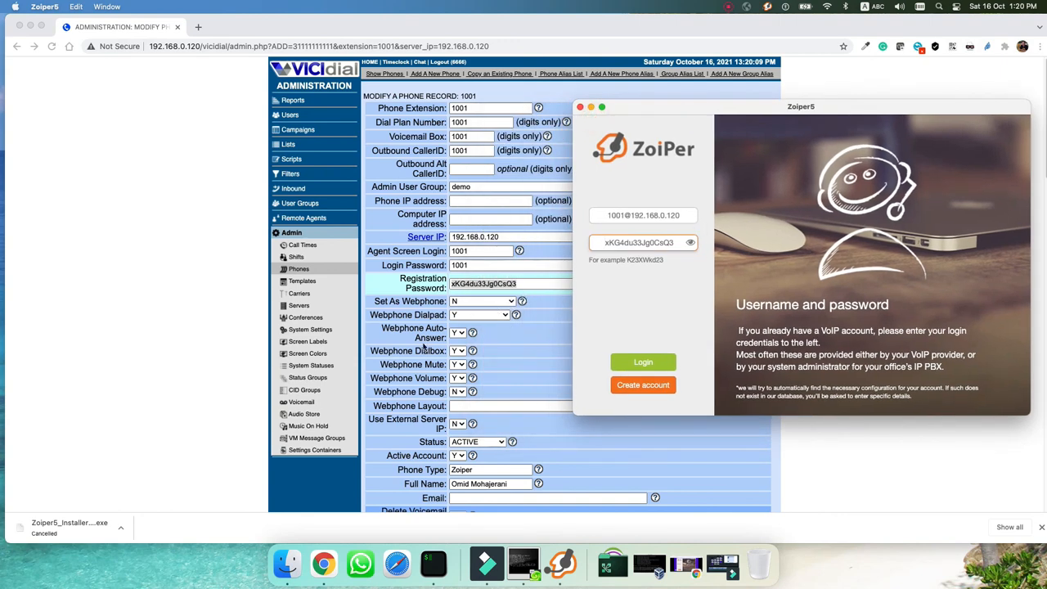
{"action": "left_click", "coordinate": [642, 384]}
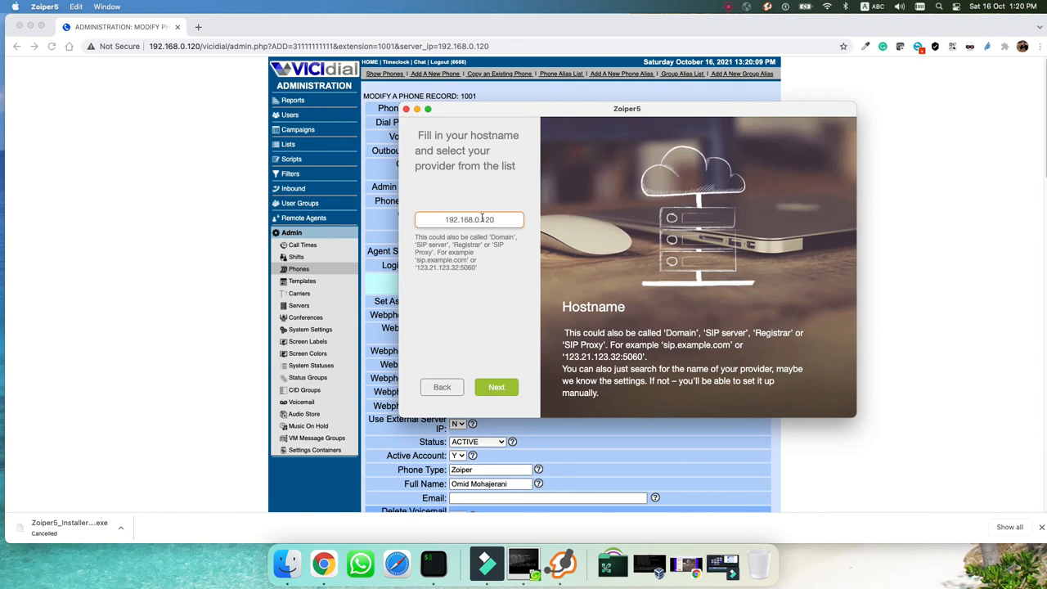
Confirm host 192.168.0.120, skip proxy settings, and accept the SIP UDP transport.
{"action": "left_click", "coordinate": [496, 387]}
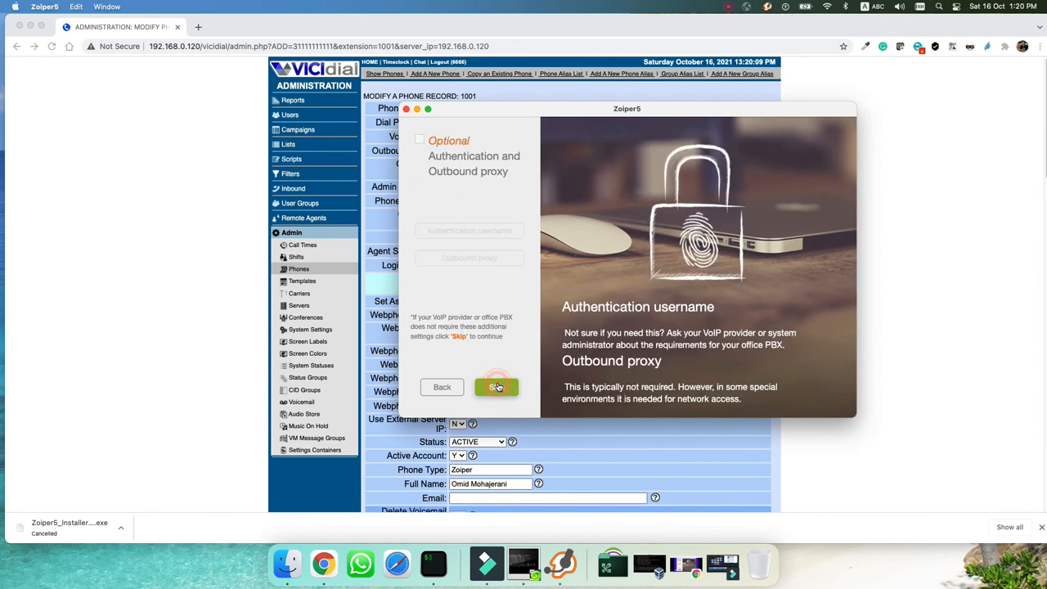
{"action": "left_click", "coordinate": [496, 387]}
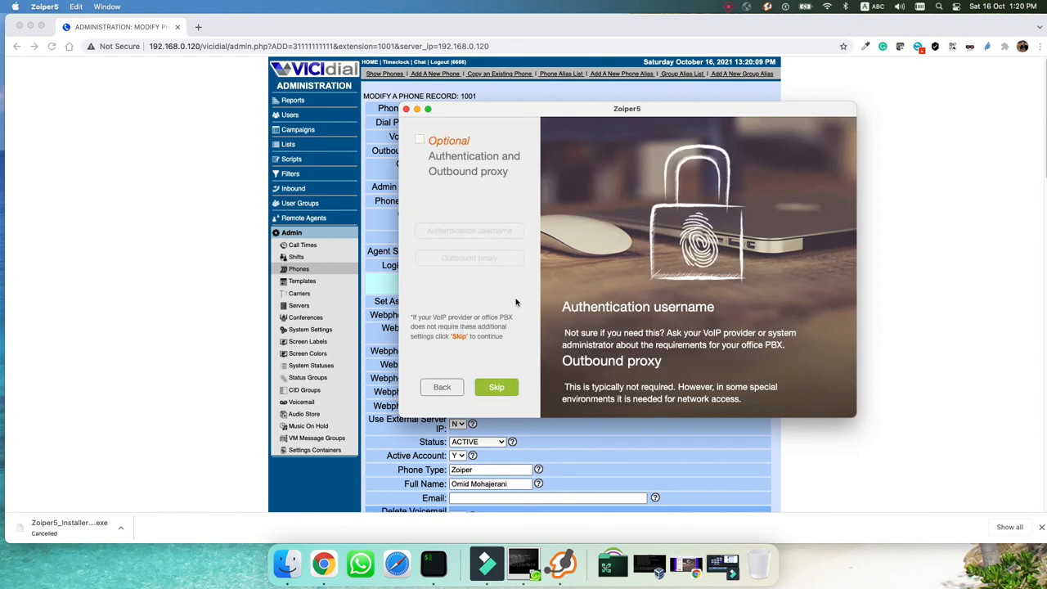
{"action": "mouse_move", "coordinate": [485, 252]}
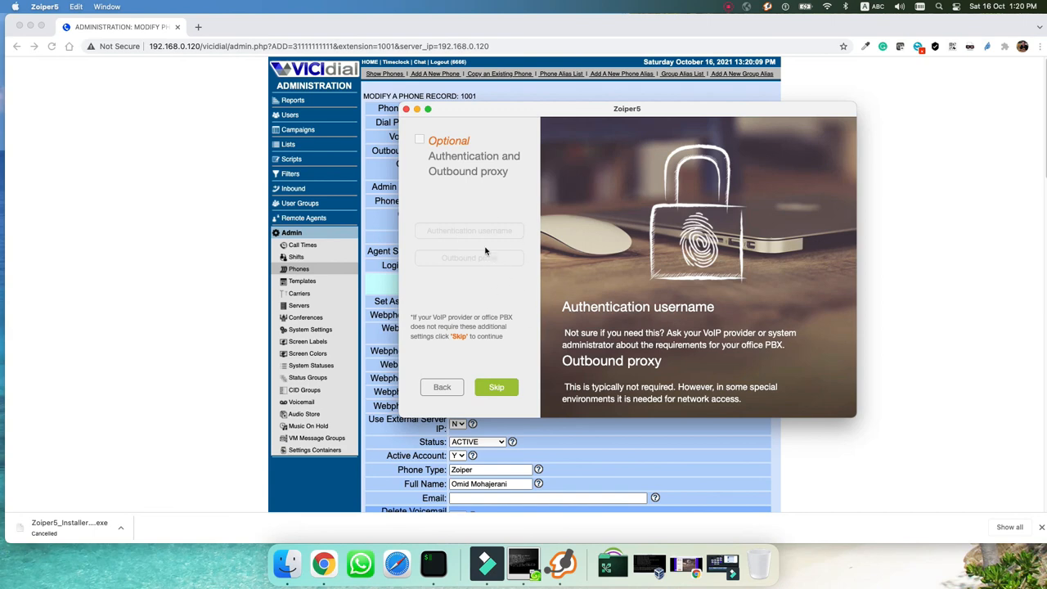
{"action": "mouse_move", "coordinate": [527, 348]}
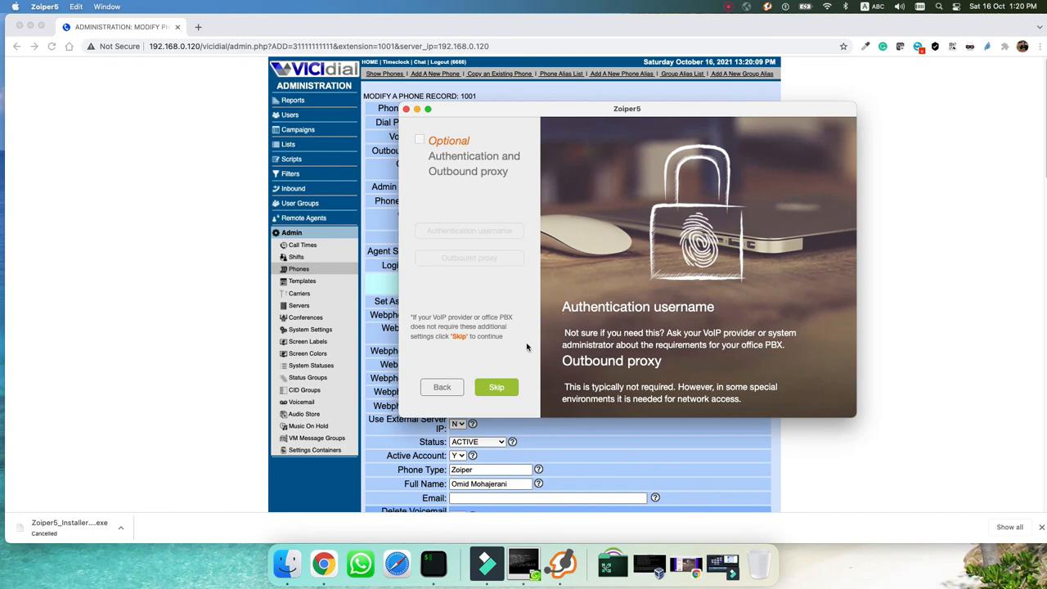
{"action": "left_click", "coordinate": [495, 387]}
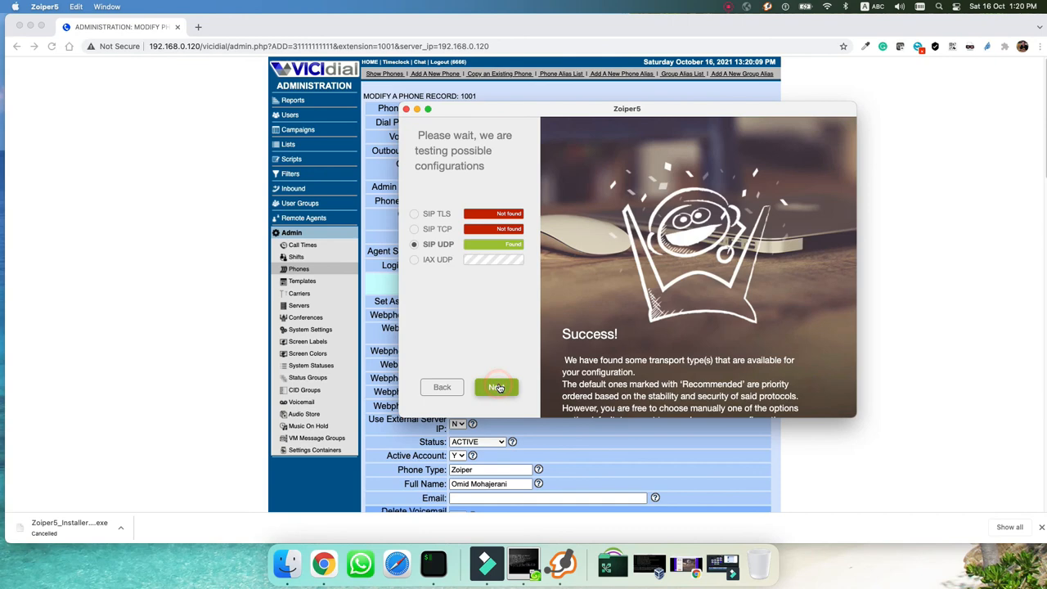